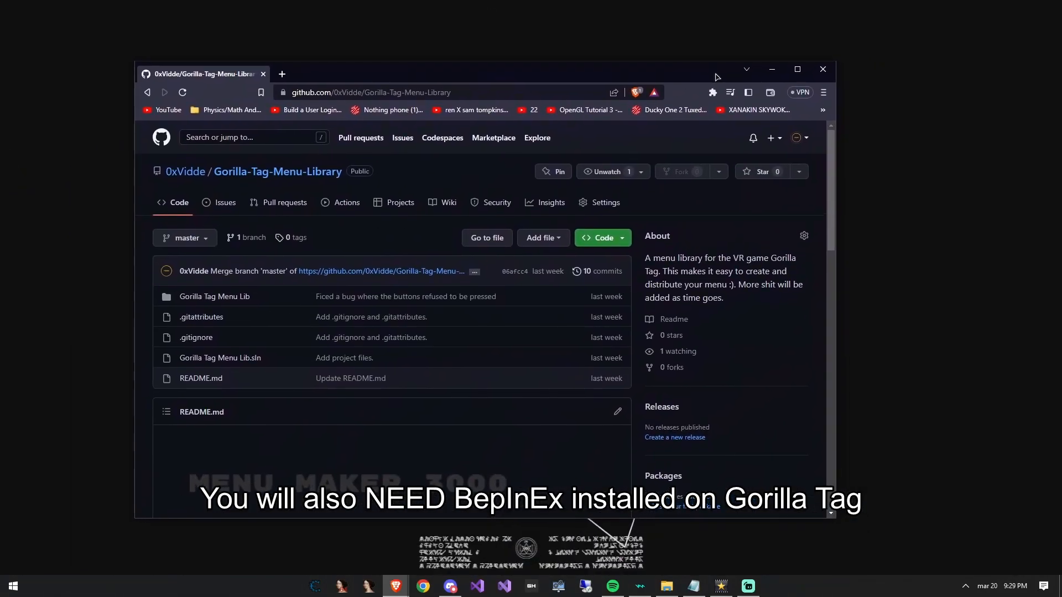
Download the Gorilla-Tag-Menu-Library repository from GitHub as a ZIP into Downloads
scroll("down", 3)
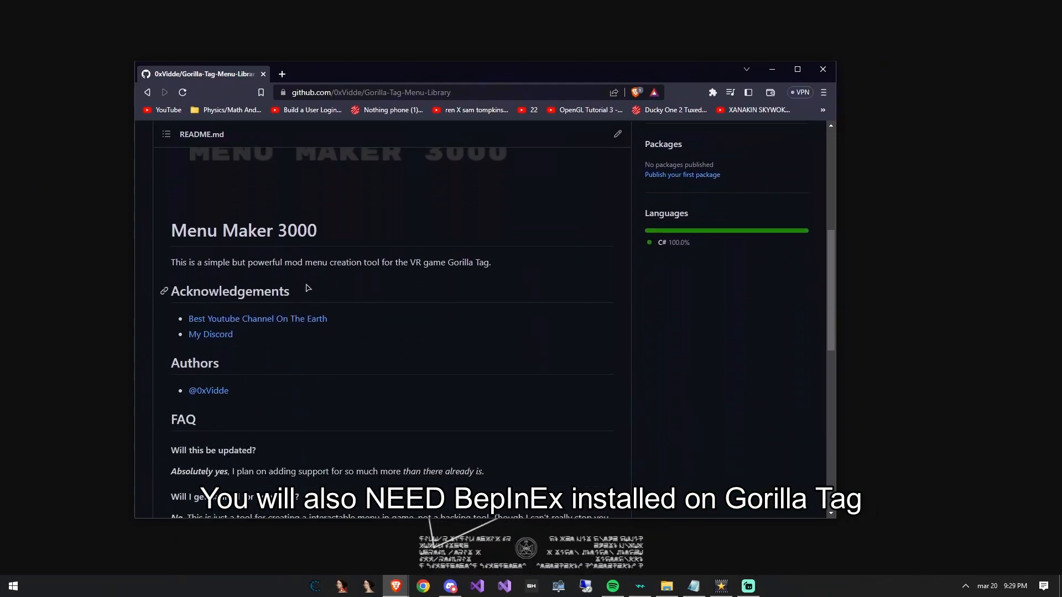
left_click(599, 237)
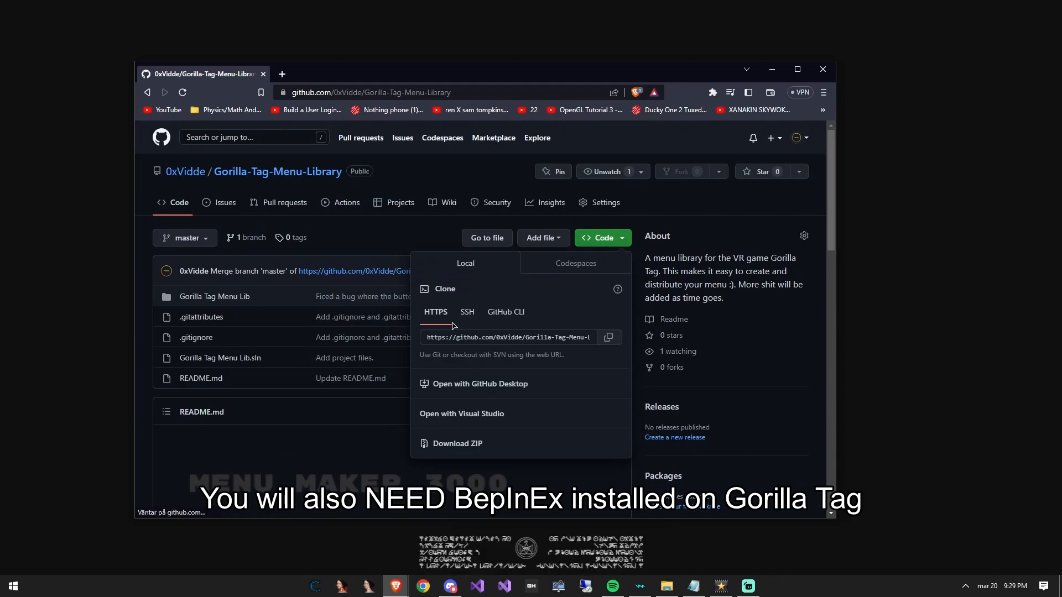
left_click(457, 443)
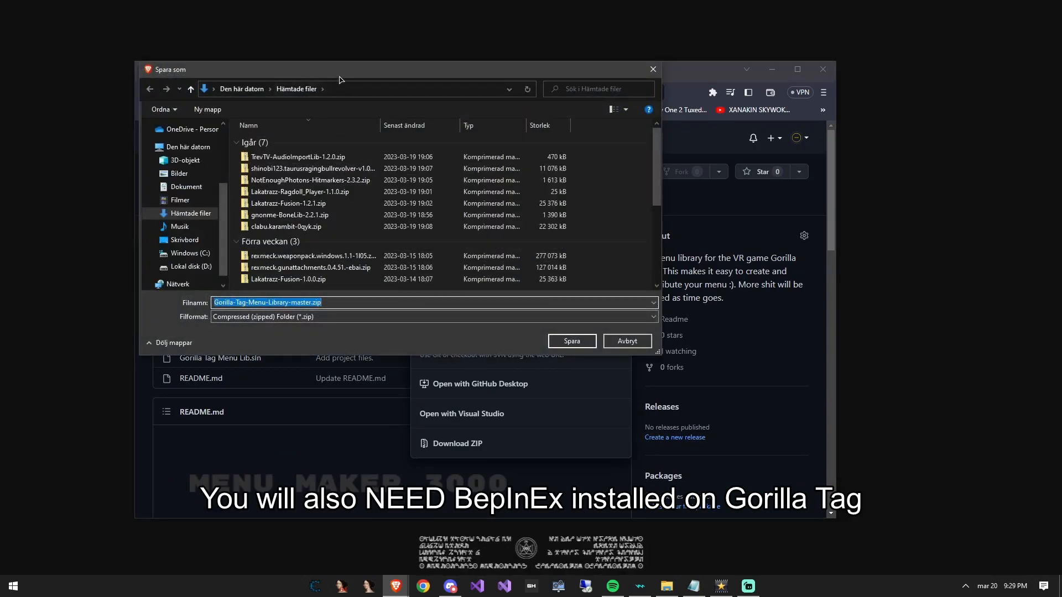
left_click(571, 340)
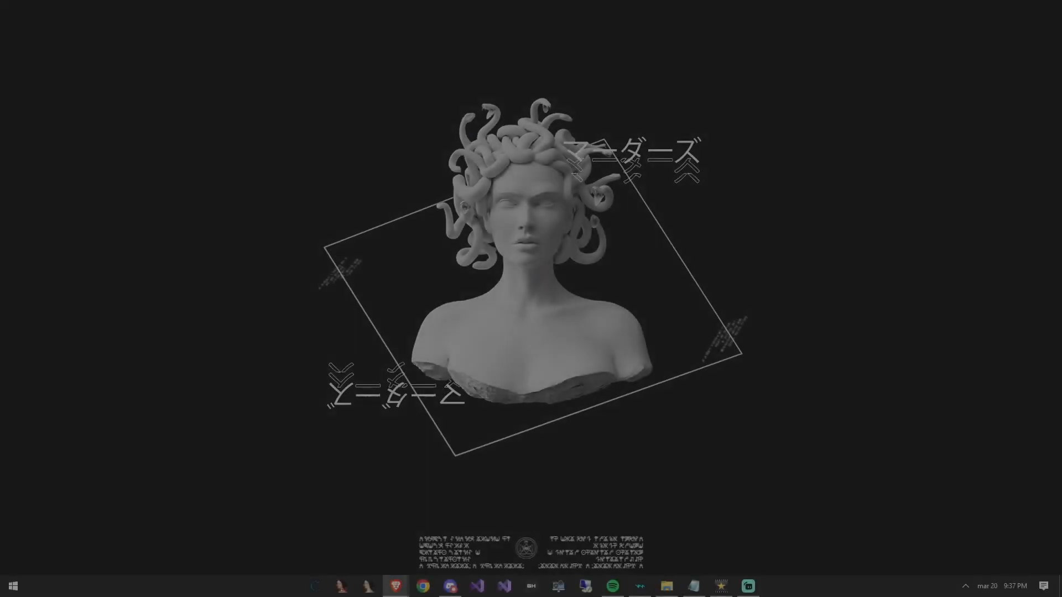
Start the Visual Studio Community 2022 download from the Free Visual Studio dropdown
left_click(394, 586)
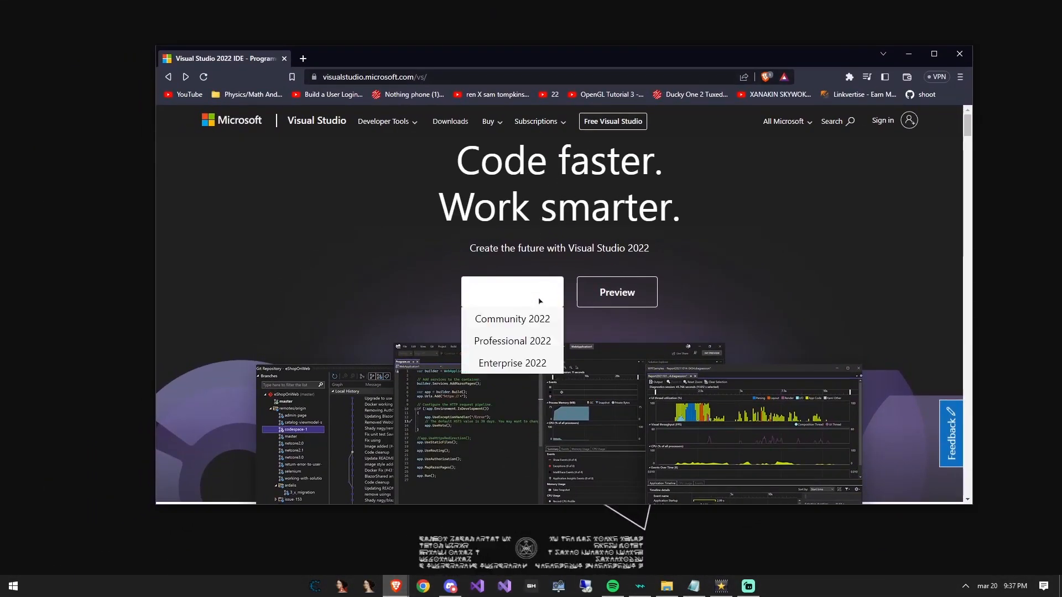
left_click(511, 319)
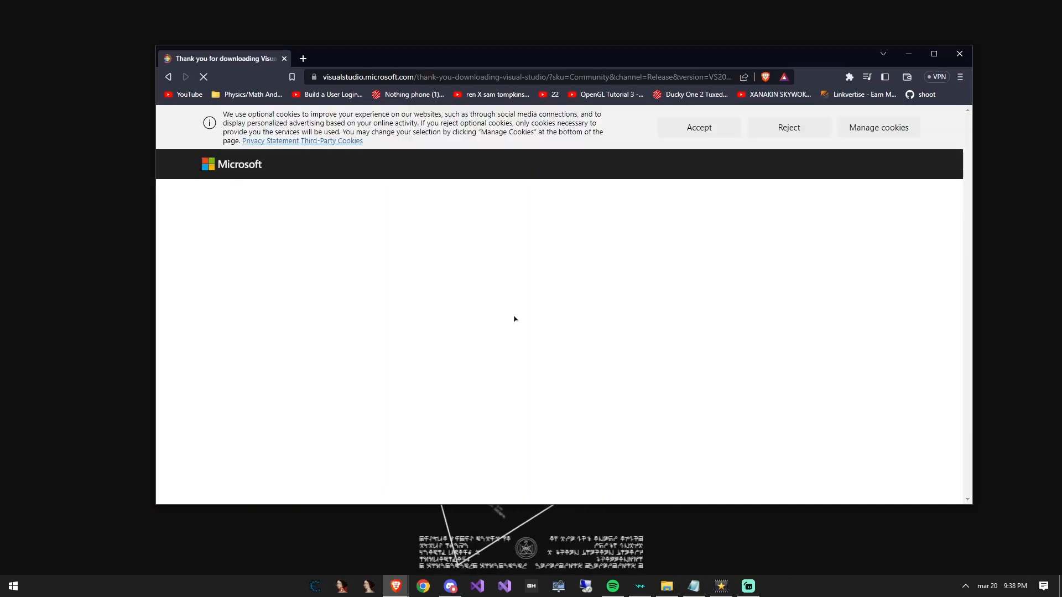
left_click(697, 127)
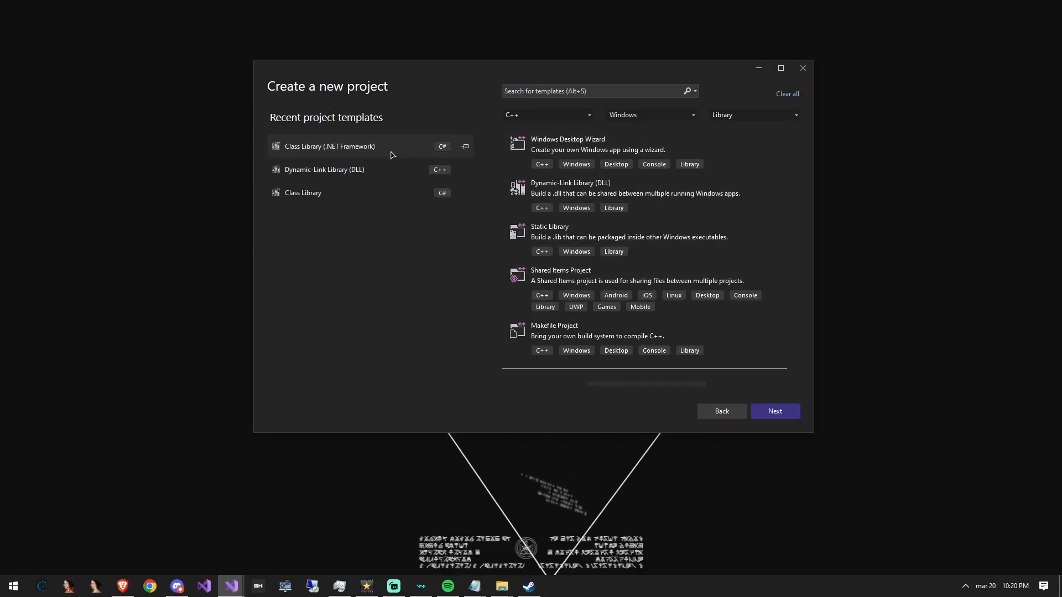
Create a Class Library (.NET Framework) project 'Youtube tutorial mod real' targeting .NET Framework 4.7.1
left_click(599, 91)
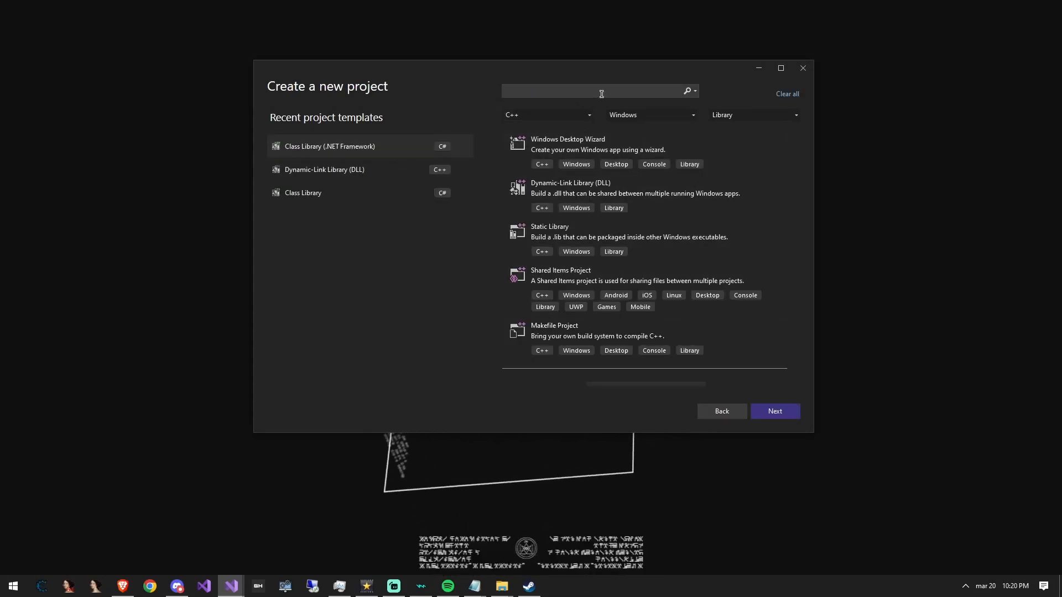
type("Class")
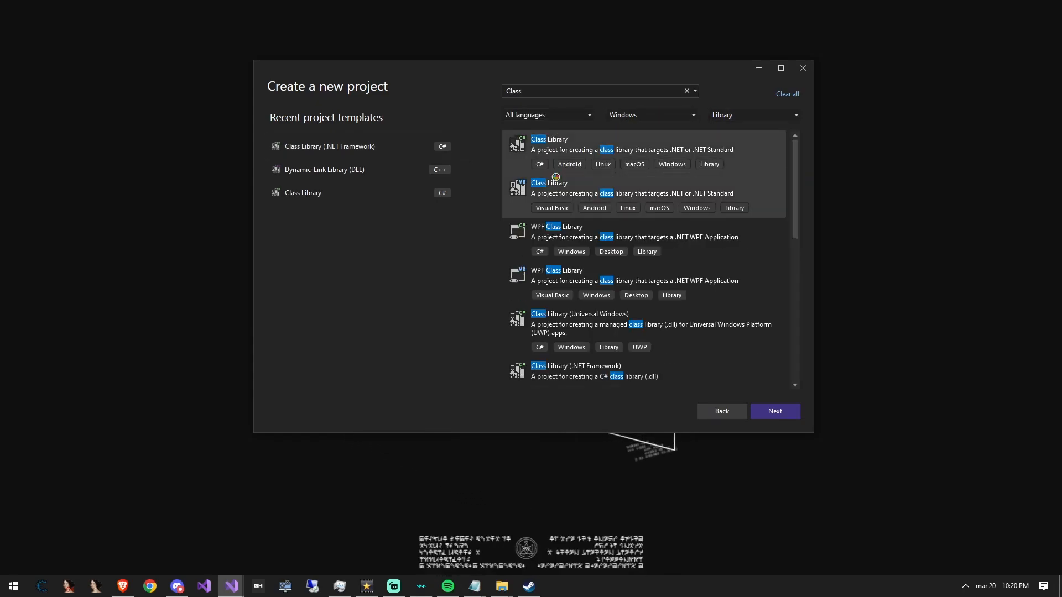
left_click(774, 411)
type("Youtube tutorial mod r")
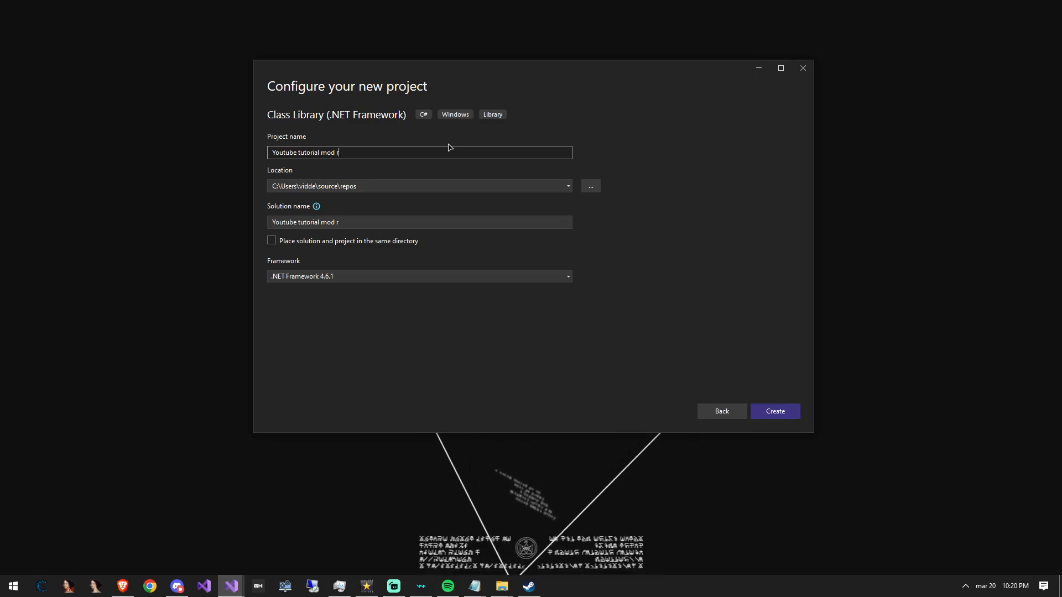
type("eal")
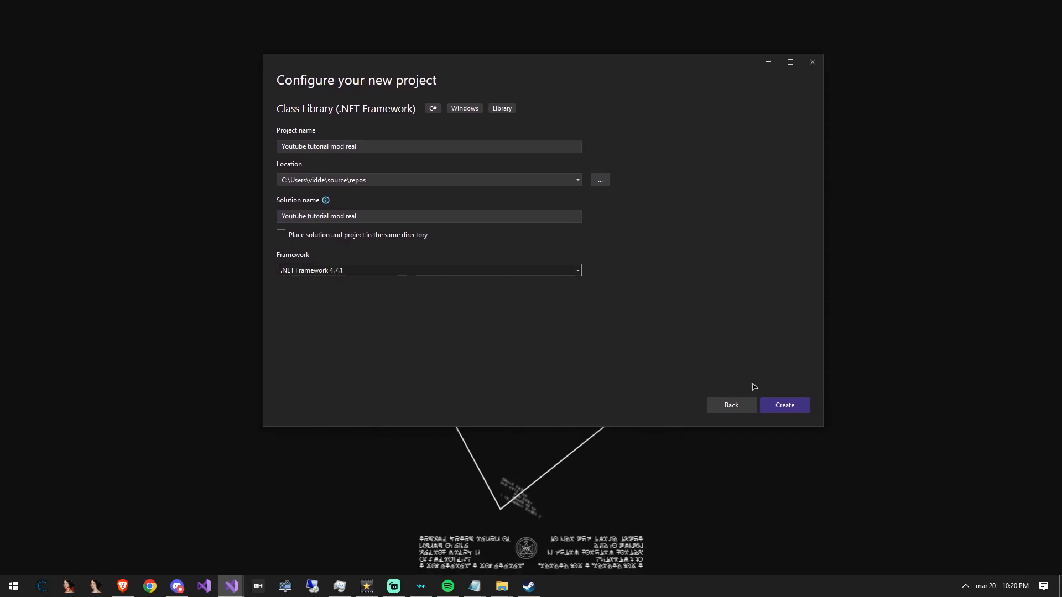
left_click(784, 405)
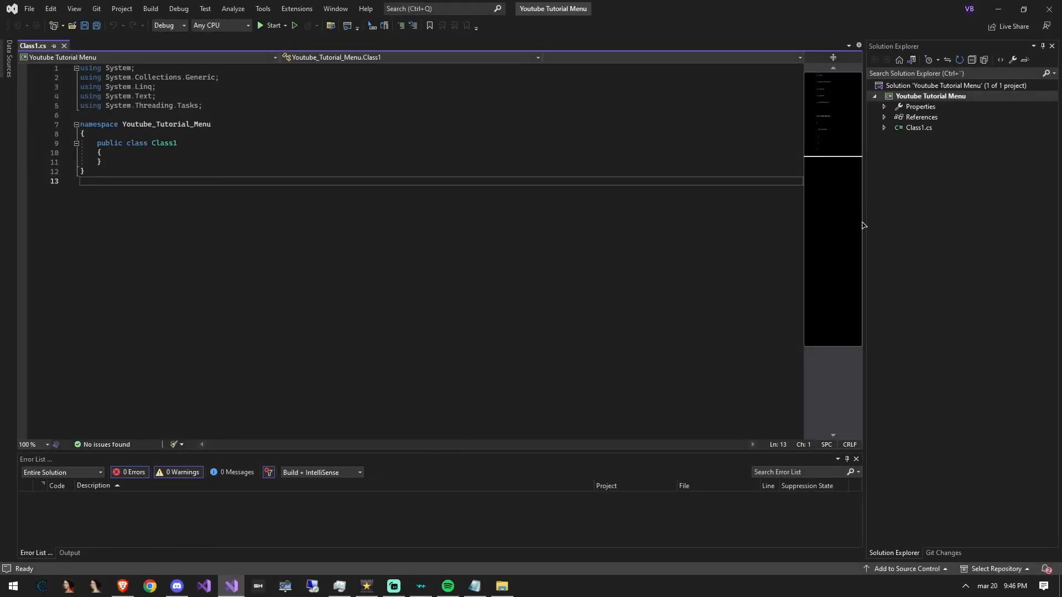
Reference Assembly-CSharp and the UnityEngine module DLLs from Gorilla Tag_Data\Managed
right_click(931, 96)
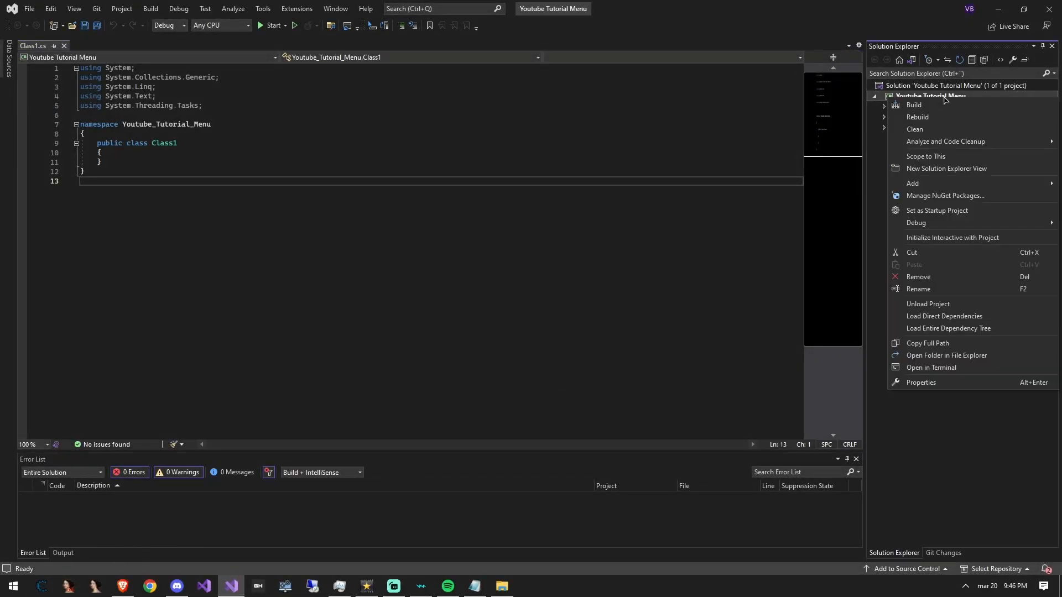
left_click(912, 184)
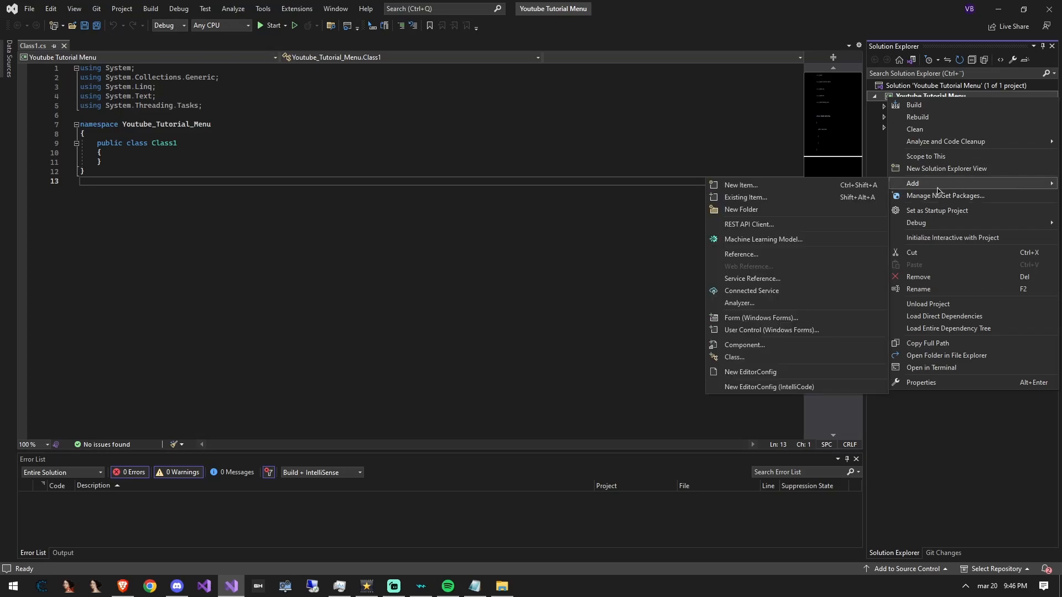
left_click(740, 253)
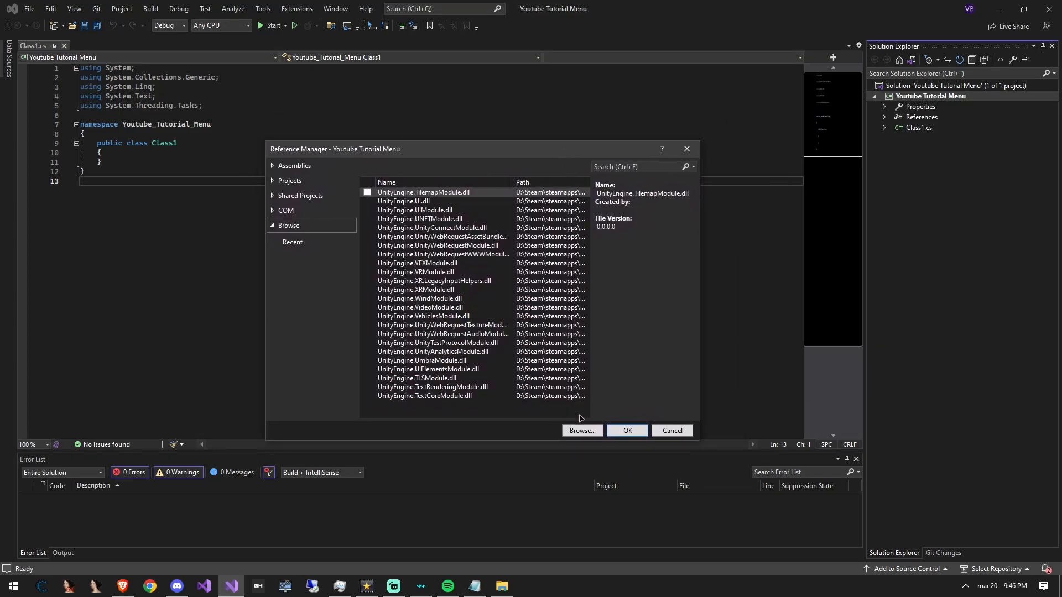
left_click(580, 431)
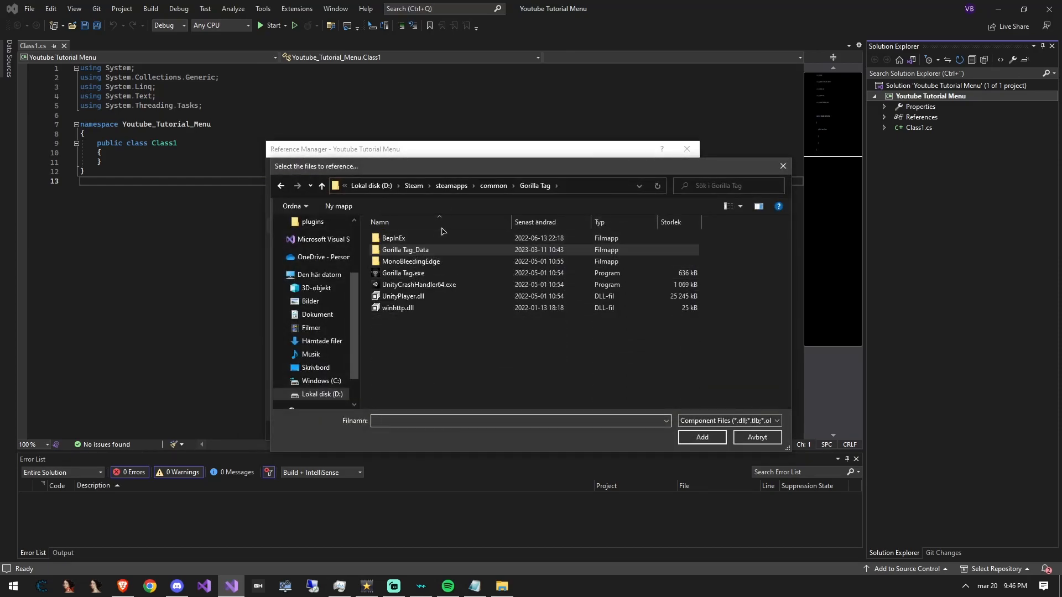
double_click(404, 249)
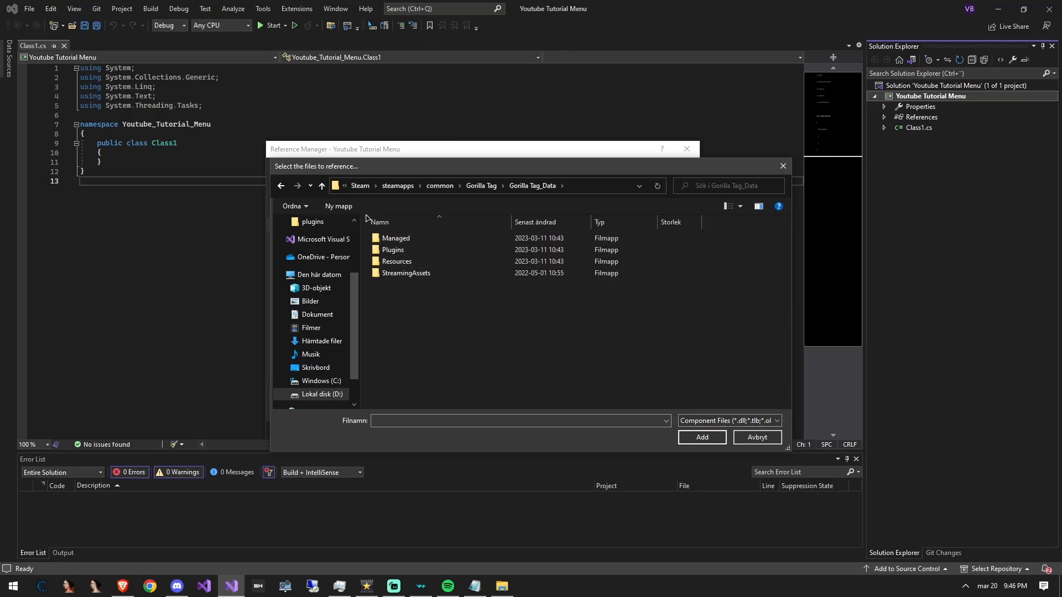
double_click(395, 238)
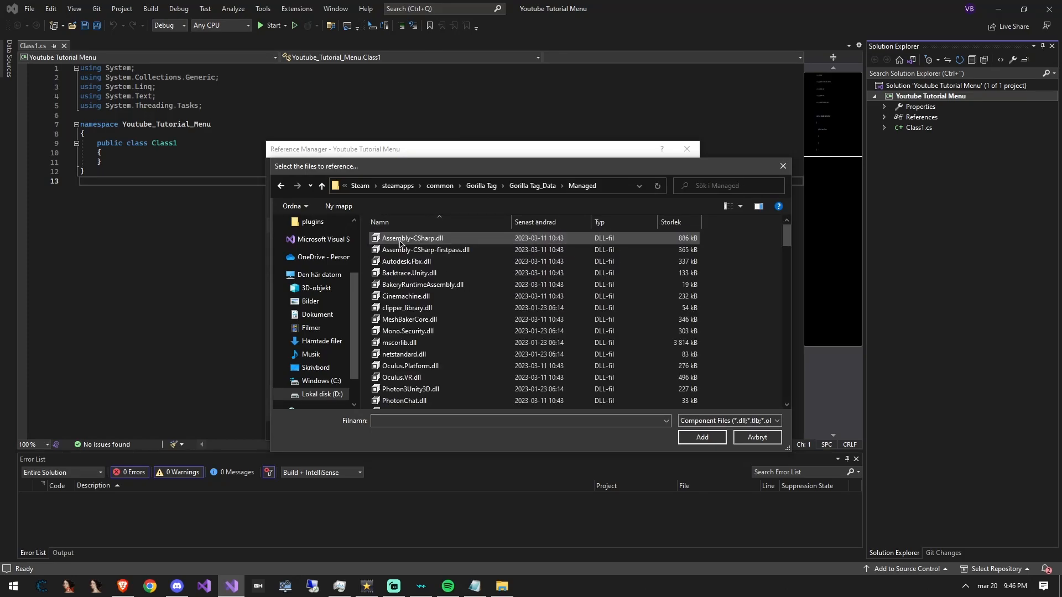
scroll("down", 3)
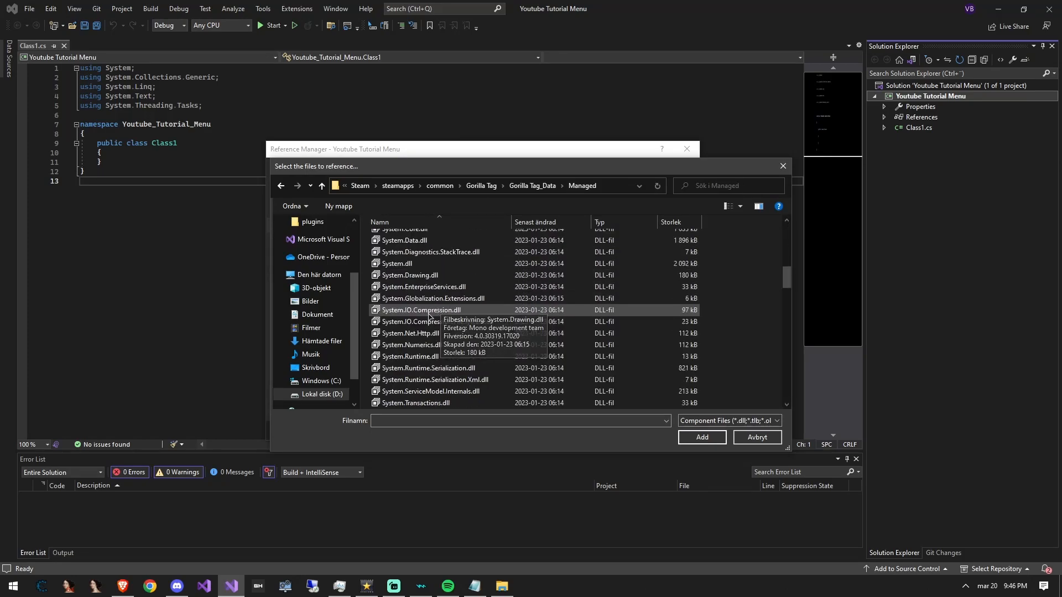
scroll("down", 3)
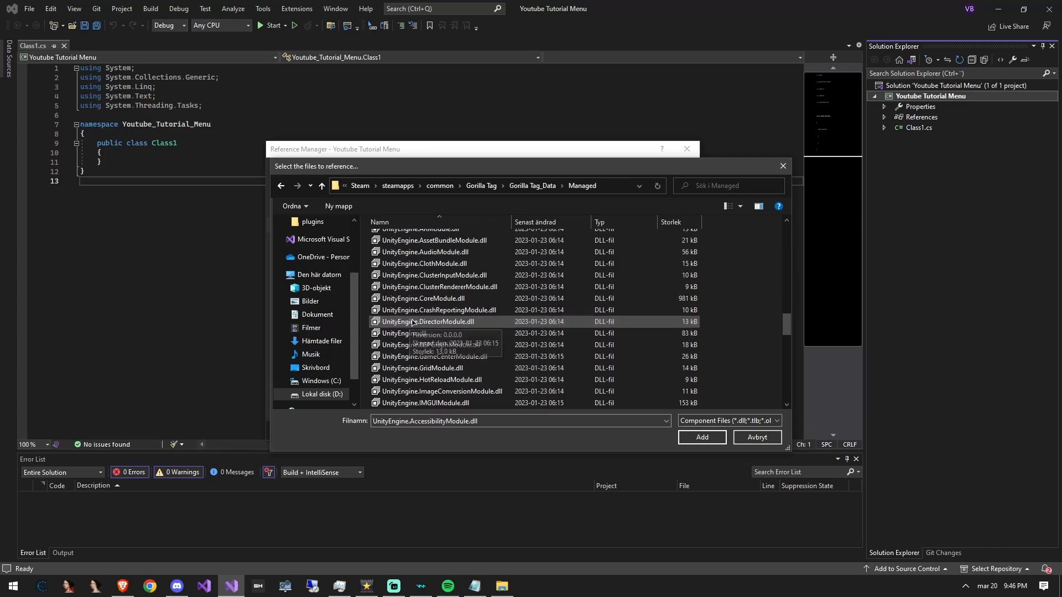
scroll("down", 3)
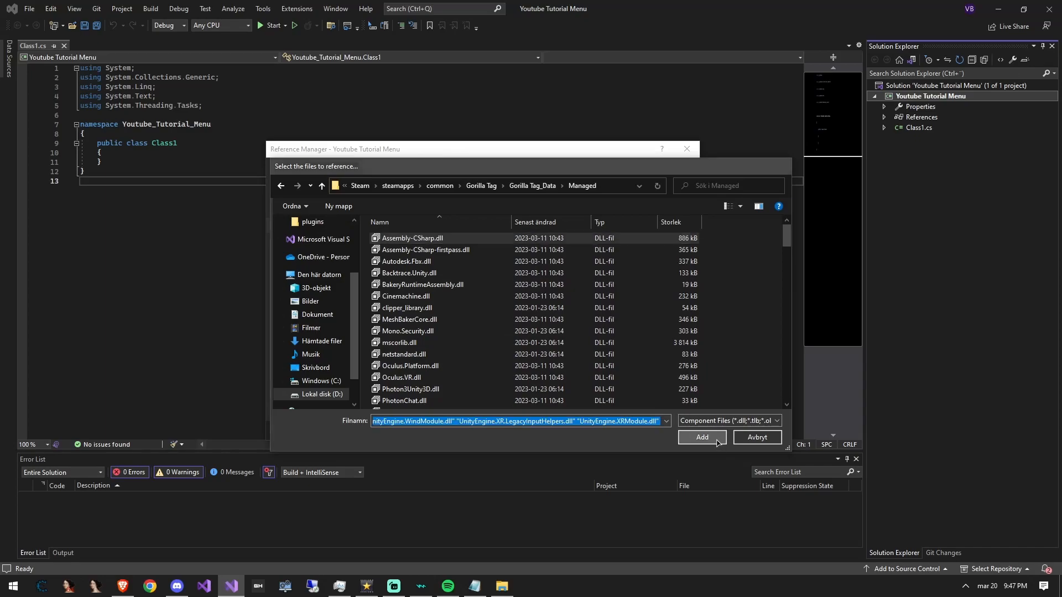
left_click(702, 436)
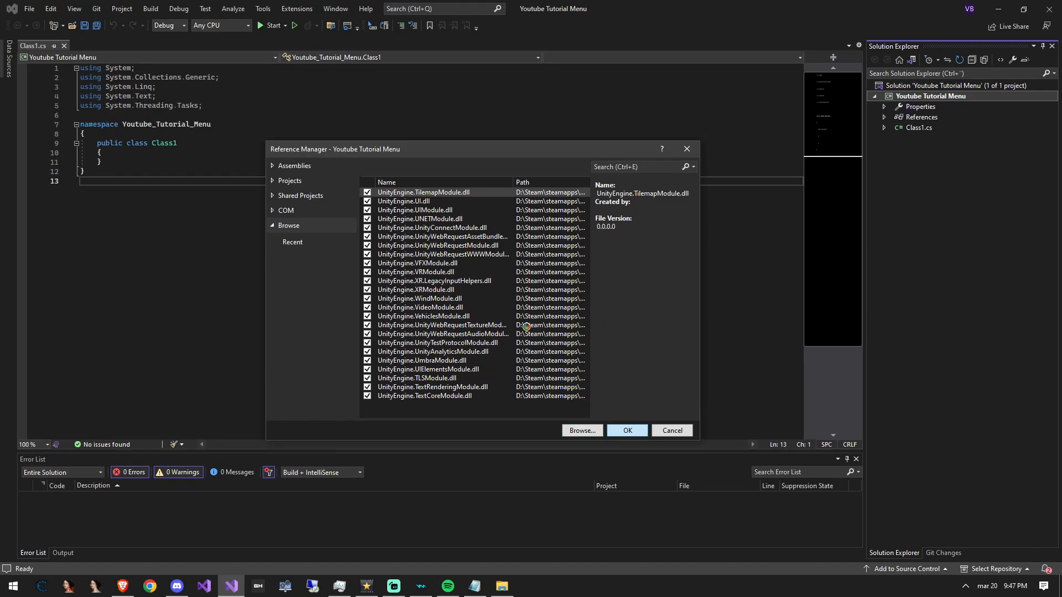
left_click(625, 430)
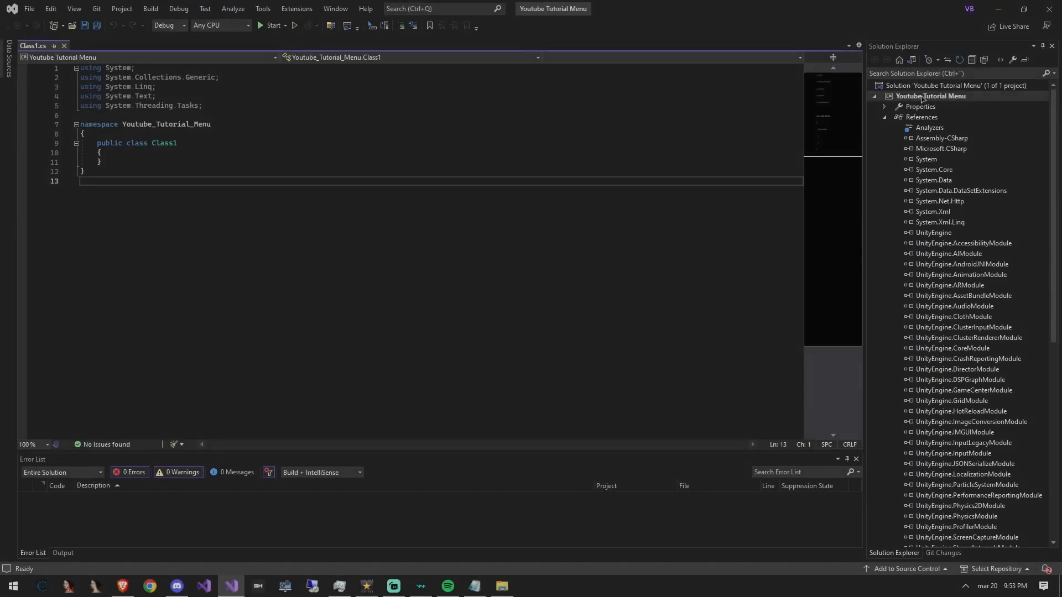
Reference 0Harmony, BepInEx and BepInEx.Harmony DLLs from Gorilla Tag\BepInEx\core
right_click(930, 95)
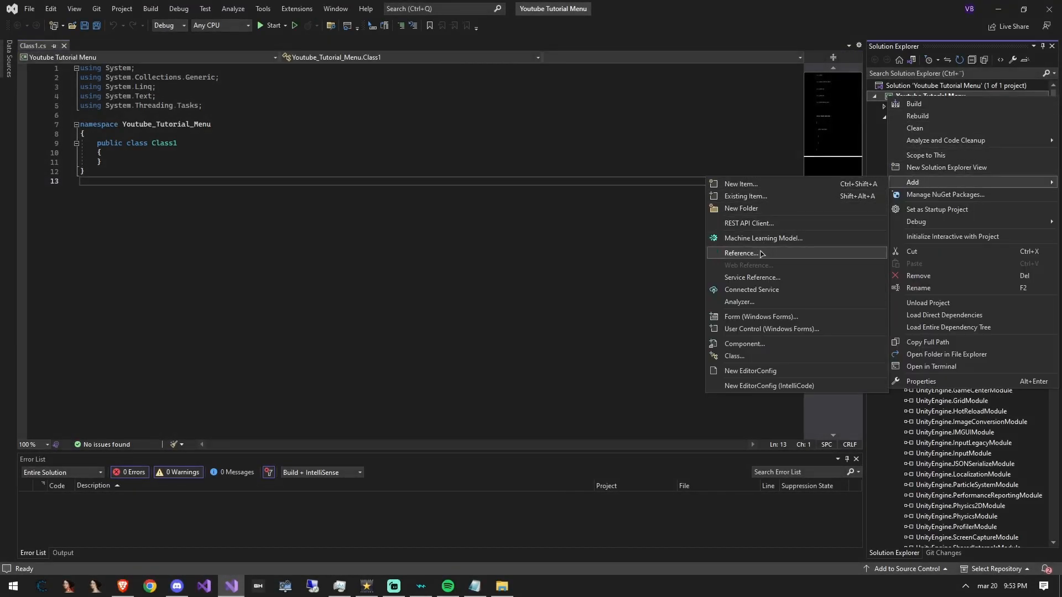
left_click(739, 253)
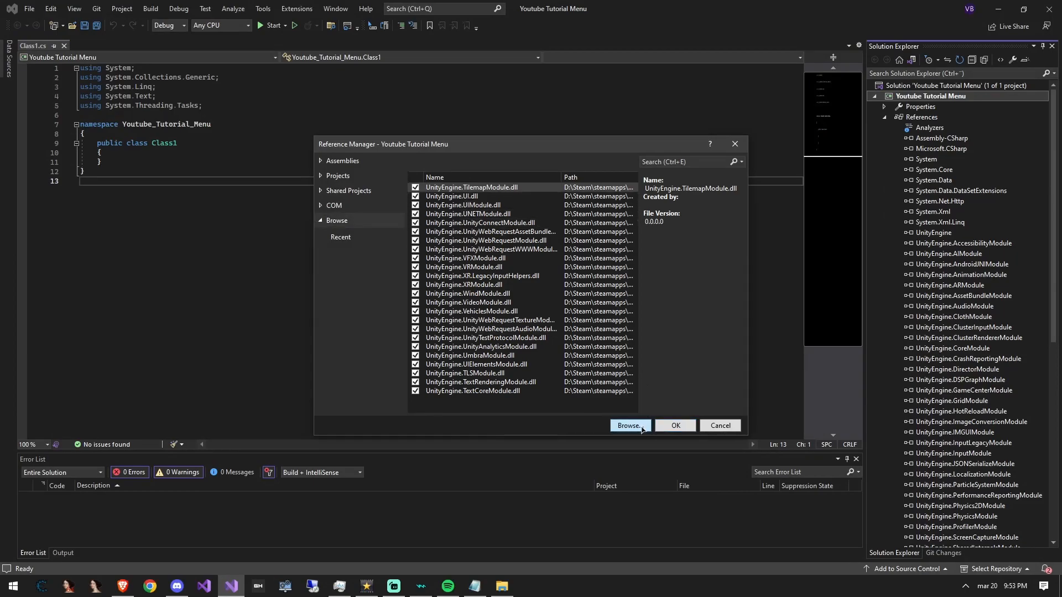
left_click(628, 425)
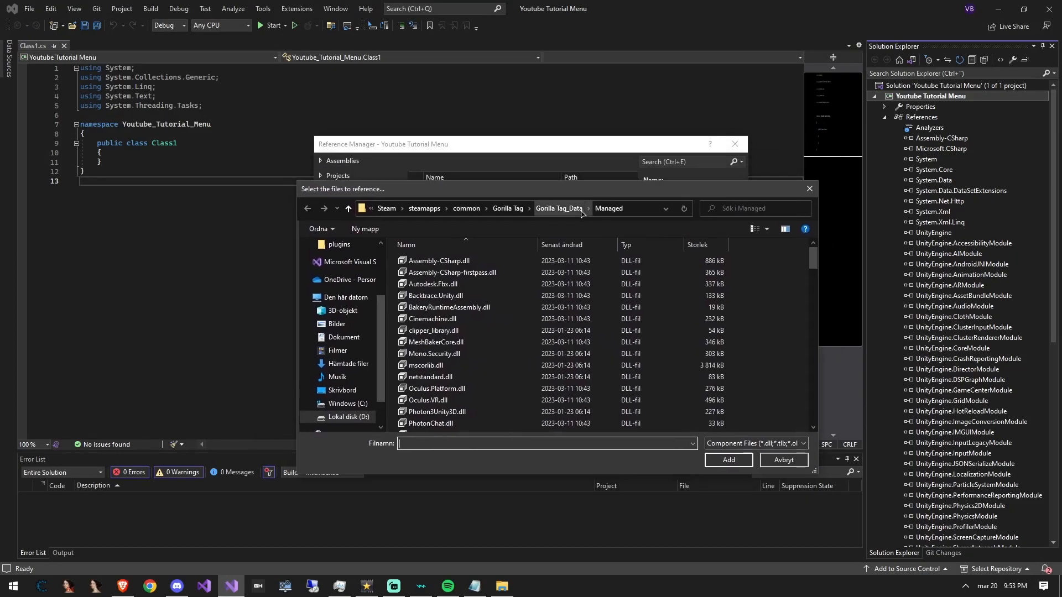
left_click(507, 208)
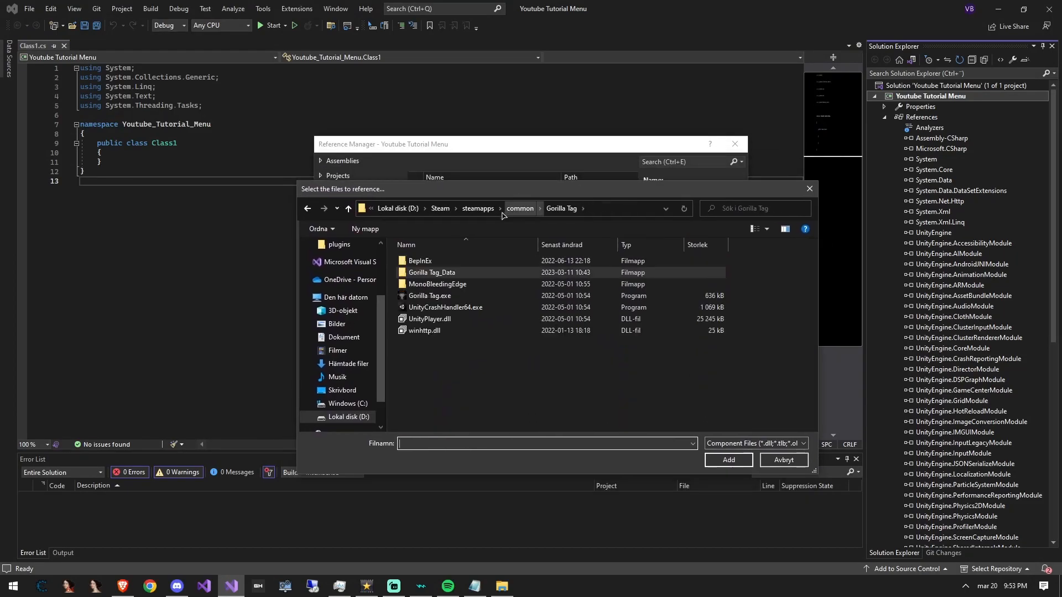
double_click(419, 260)
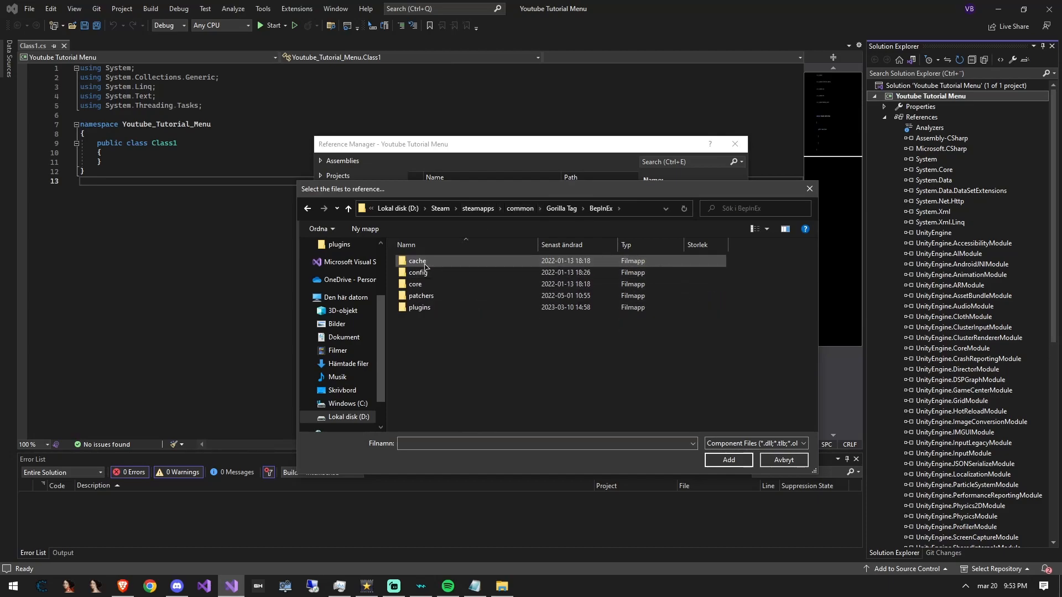
left_click(416, 283)
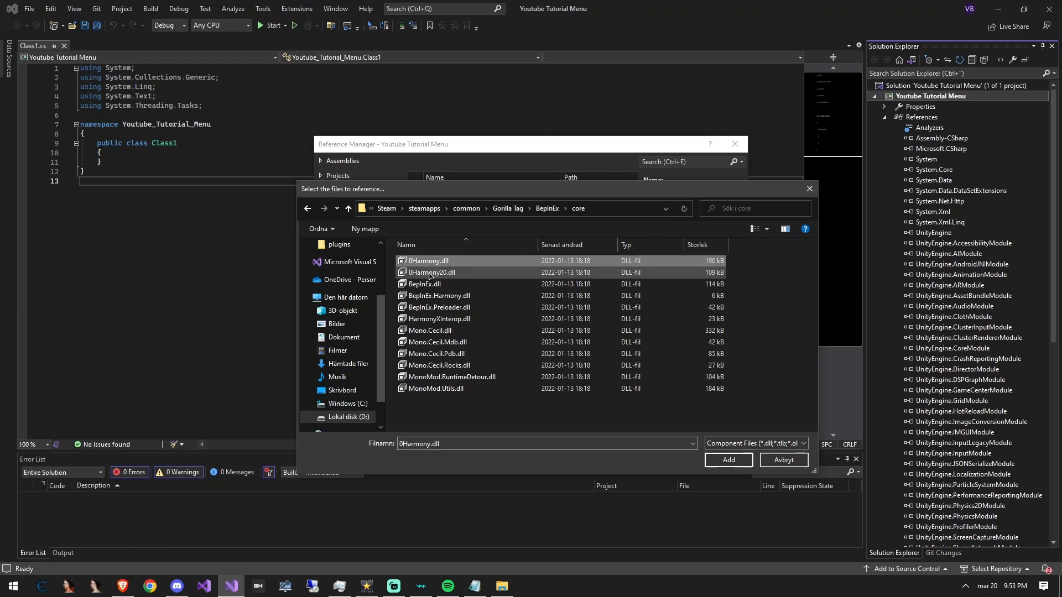
left_click(438, 295)
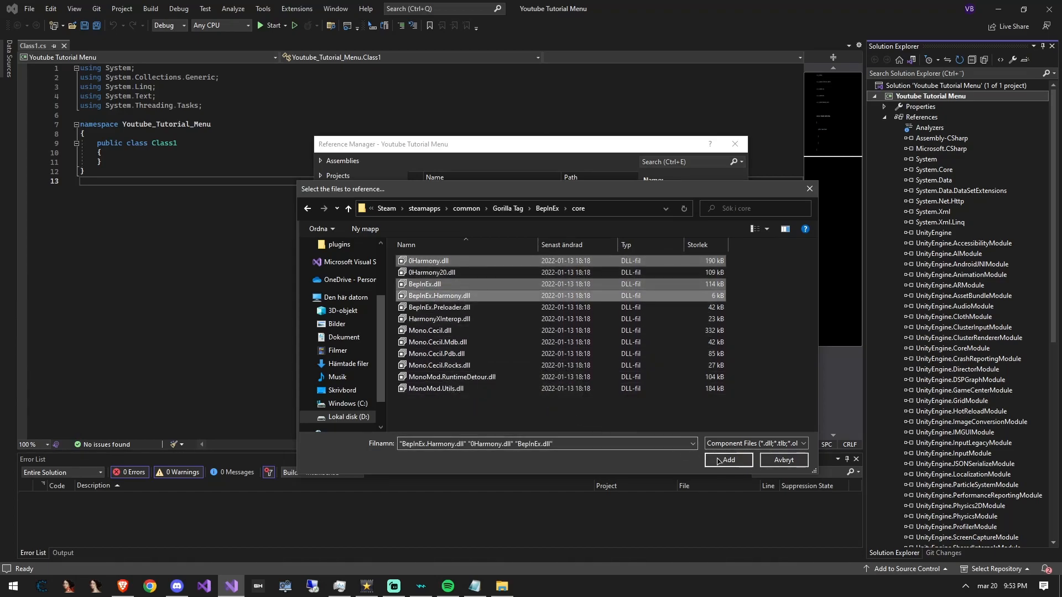
left_click(727, 460)
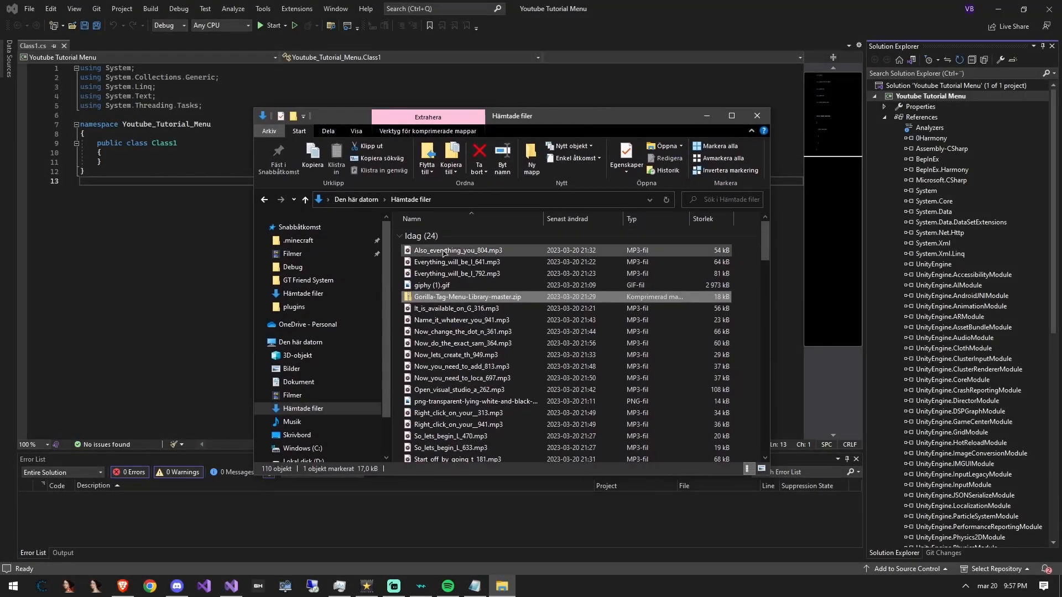
Extract the Gorilla-Tag-Menu-Library-master ZIP and open its Gorilla Tag Menu Lib folder
right_click(464, 296)
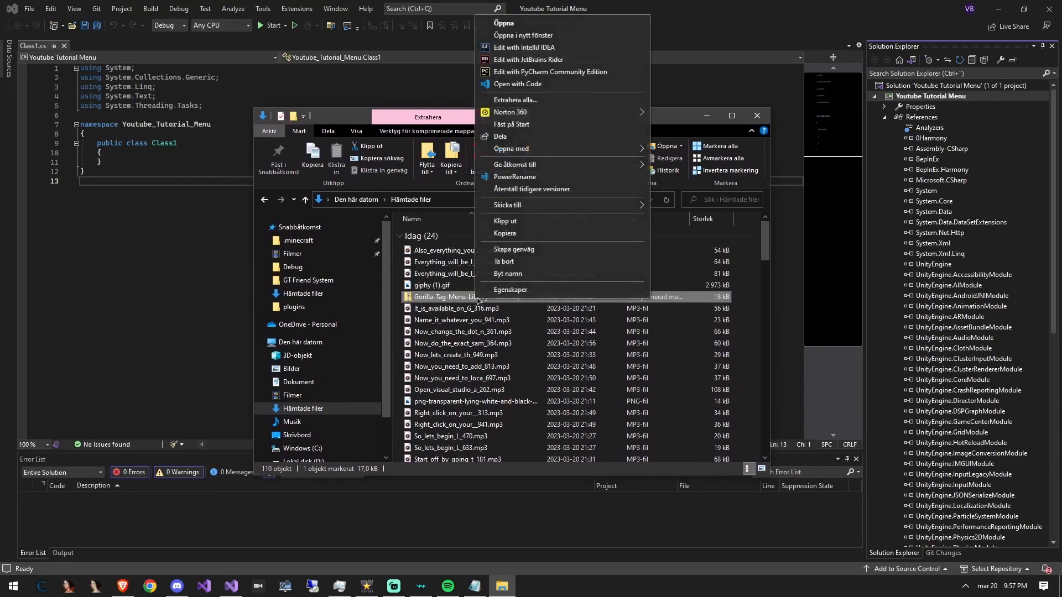
left_click(516, 100)
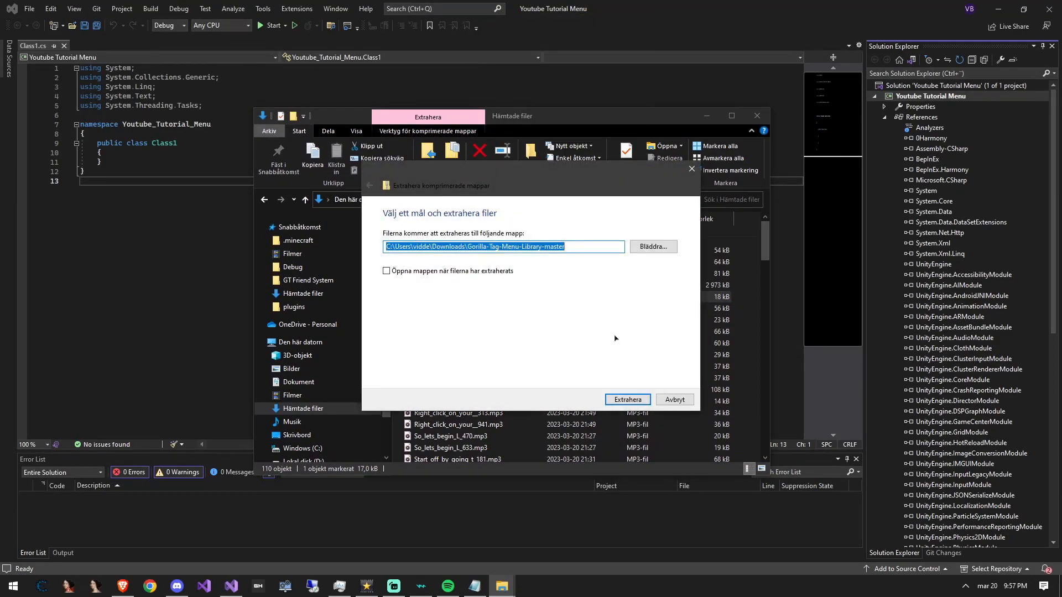
left_click(625, 399)
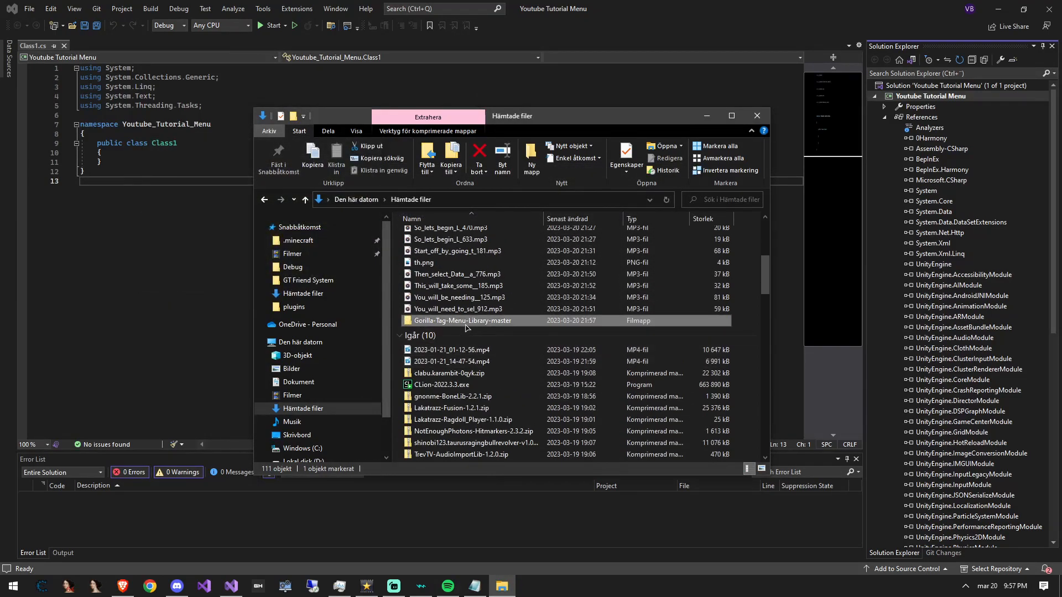
double_click(462, 320)
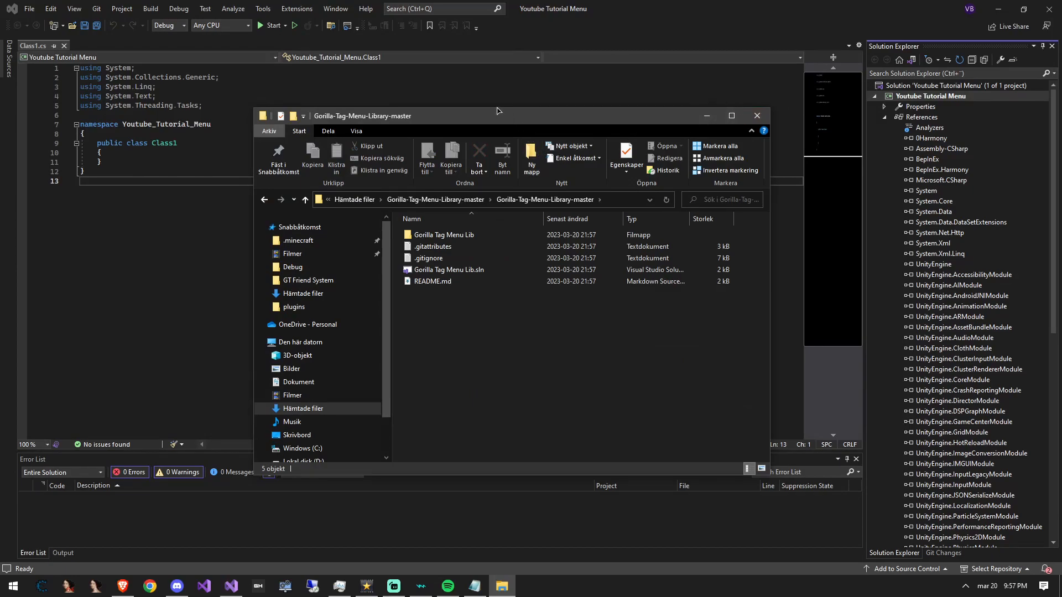
double_click(444, 235)
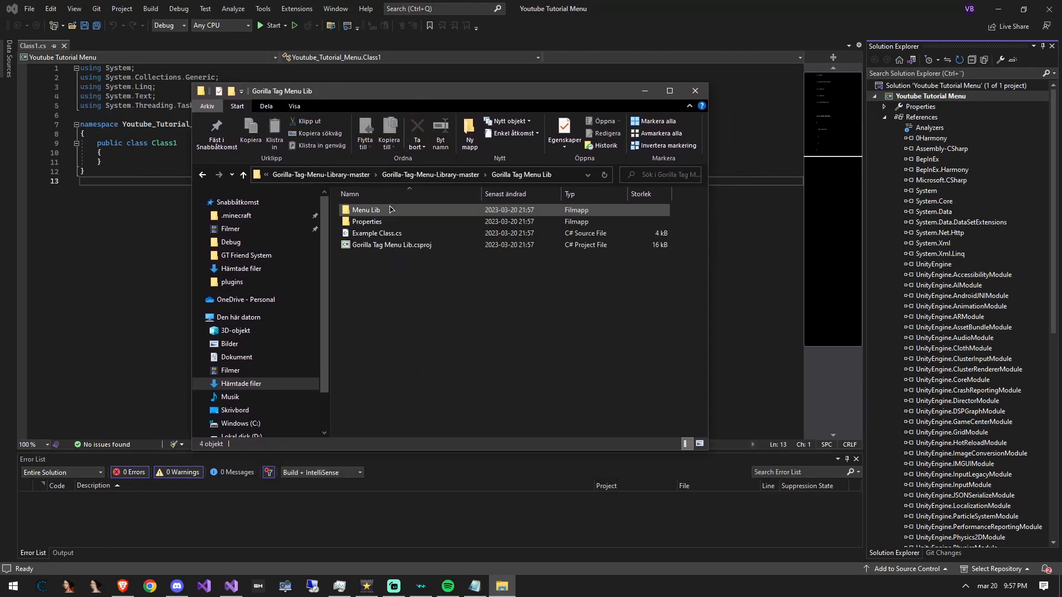
left_click(365, 210)
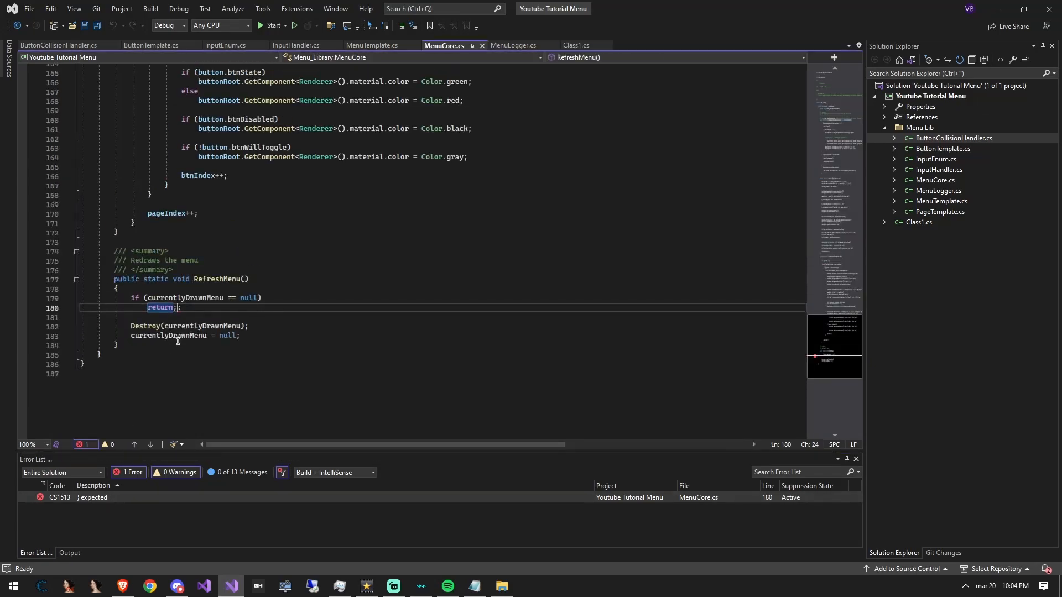
Add the missing semicolon to MenuCore.cs's return statement on line 180 and save
type(";")
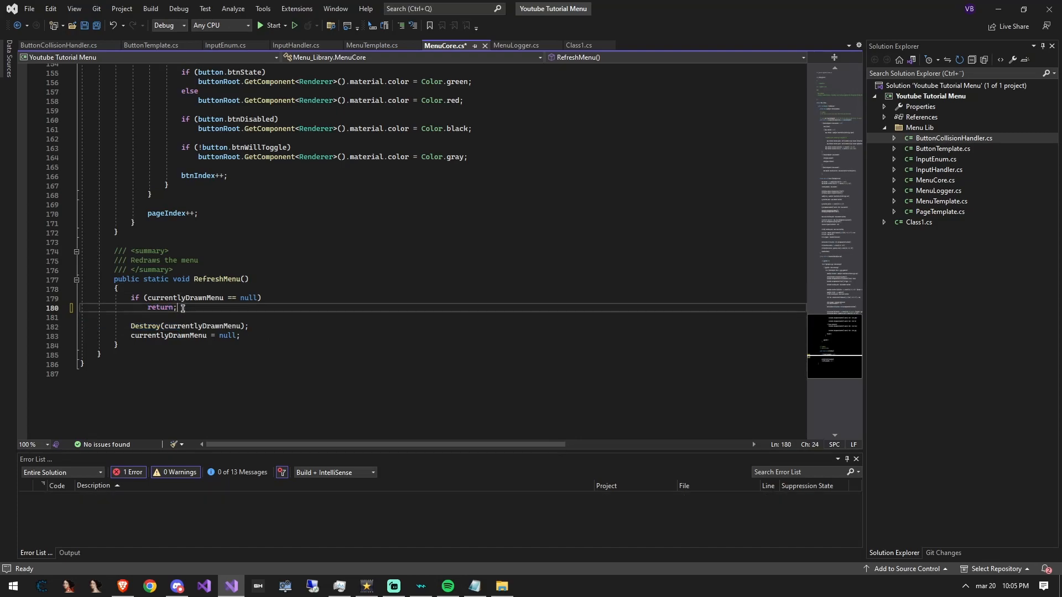
key("ctrl+s")
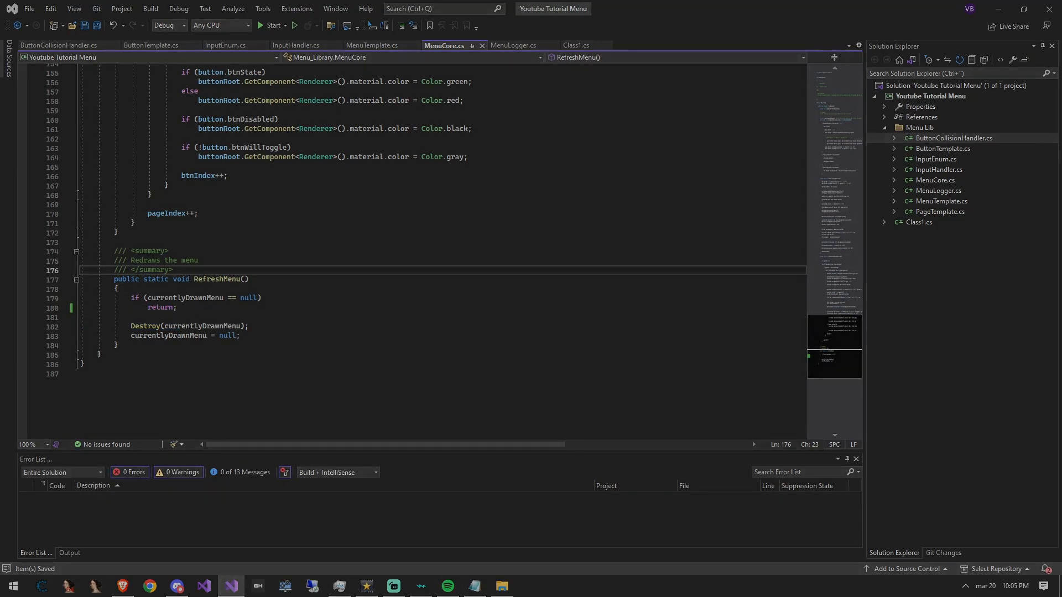
left_click(575, 45)
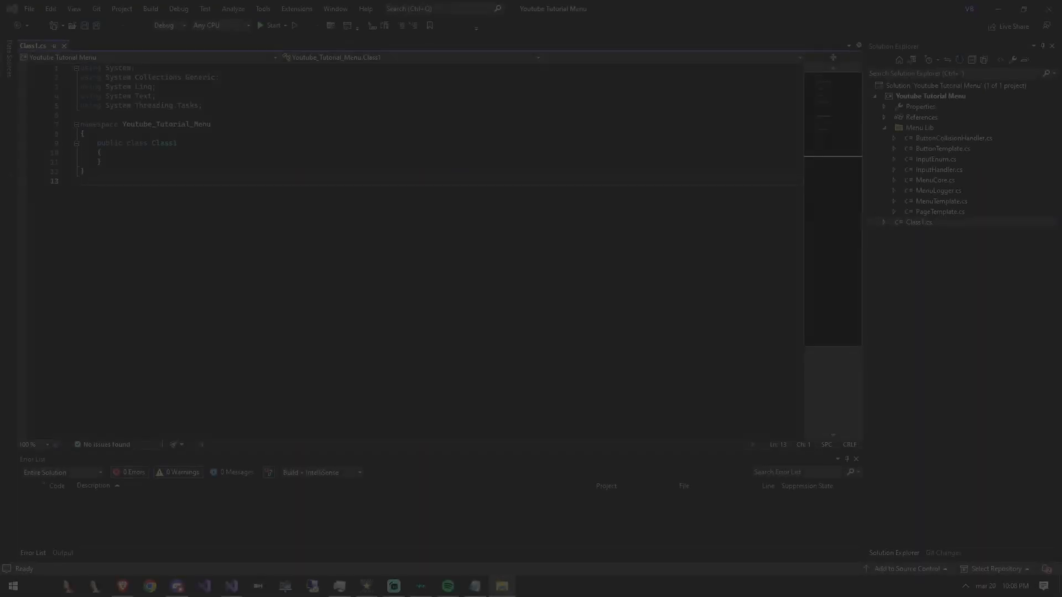
left_click(501, 586)
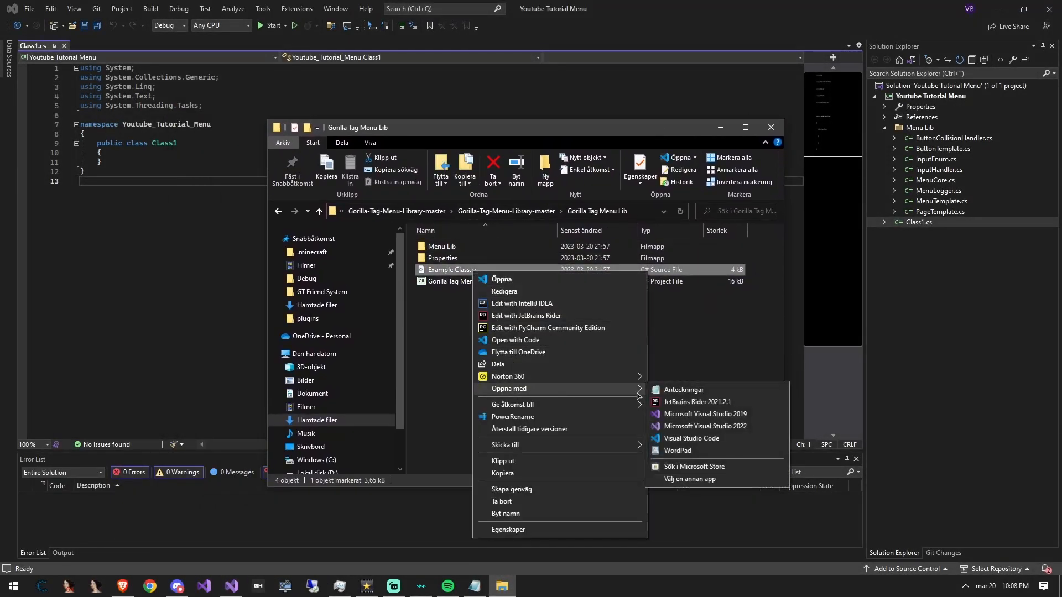
Open Example Class.cs from the menu library folder in an editor
left_click(681, 389)
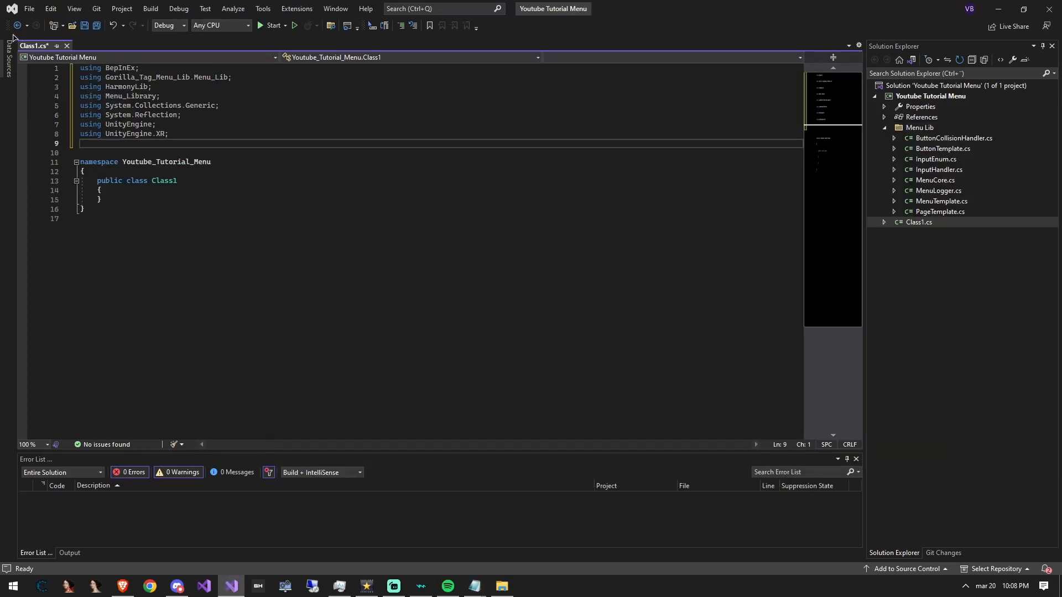
Paste the example LoaderClass into Class1.cs, set modGUID to youtube.tutorial.mod, replace modName text
key("Backspace")
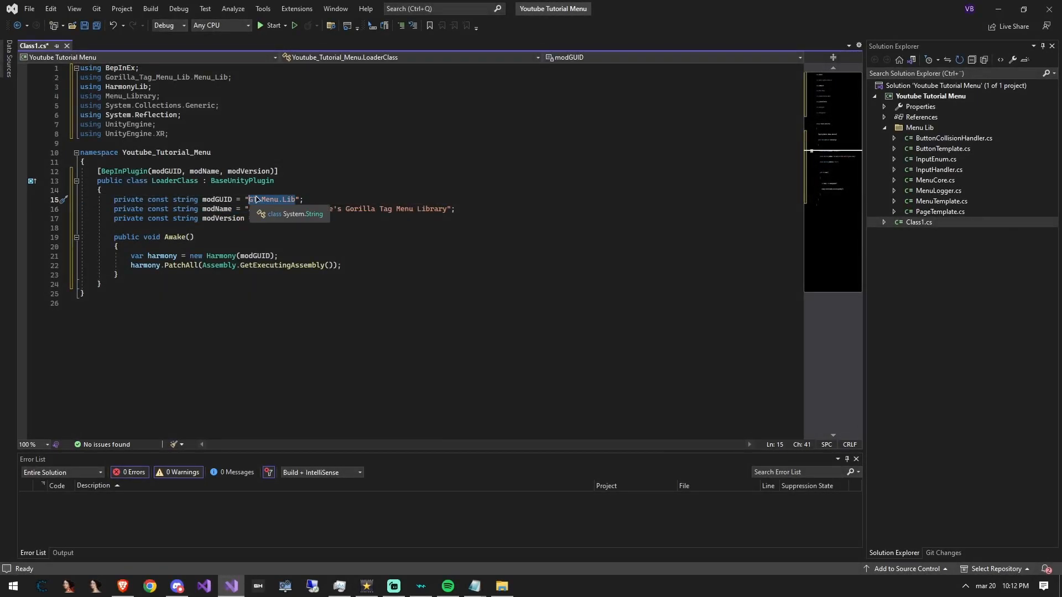
type("youtube")
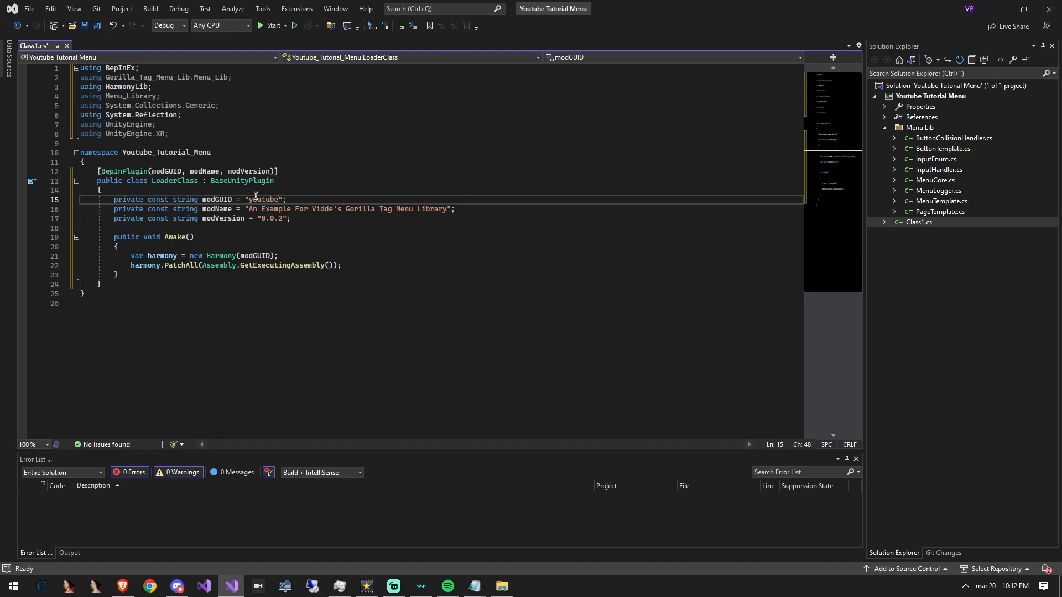
type(".tutorial")
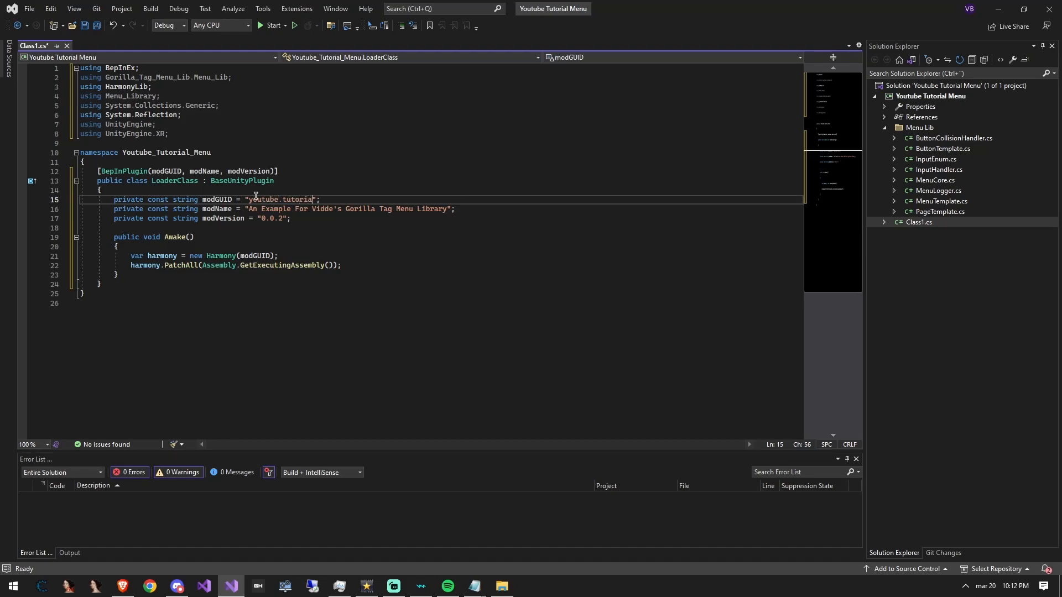
type("l.mod")
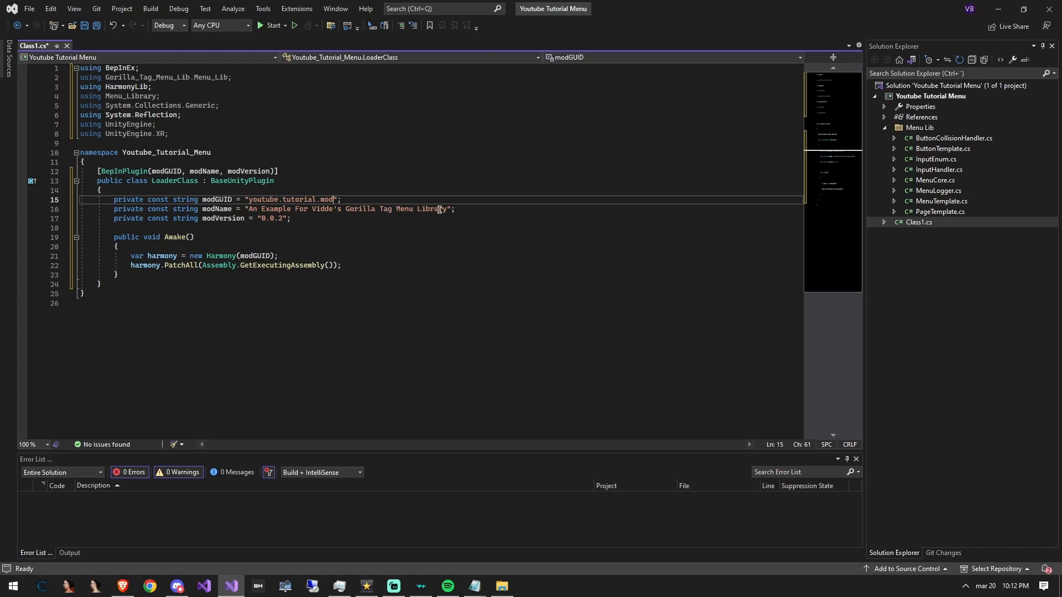
key("Delete")
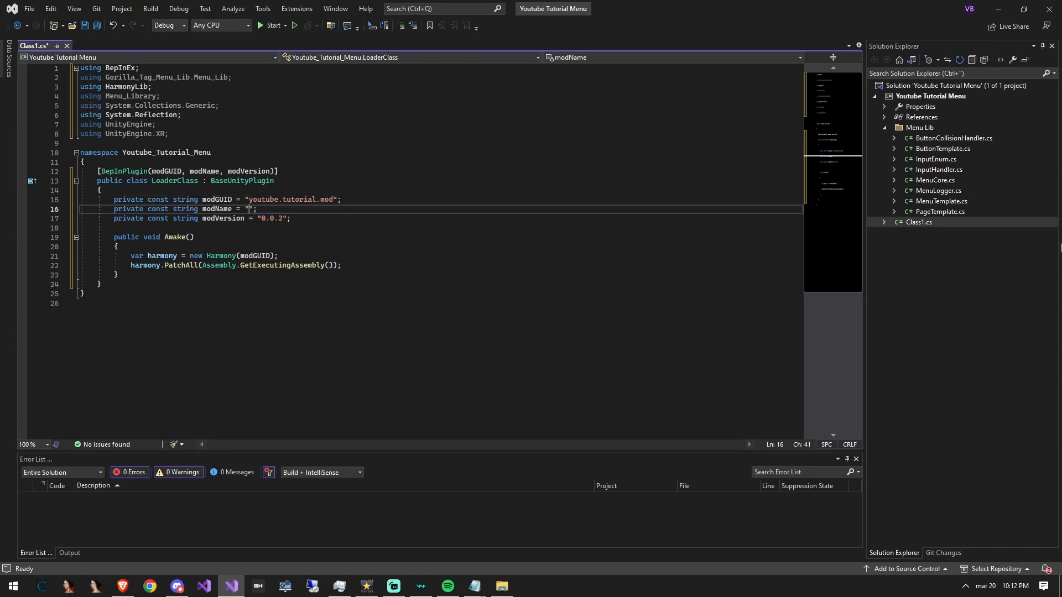
type("A Tutorial mod for the youtube video")
type("[HarmonyPatch(\"FixedUpdate\", MethodType.Normal")
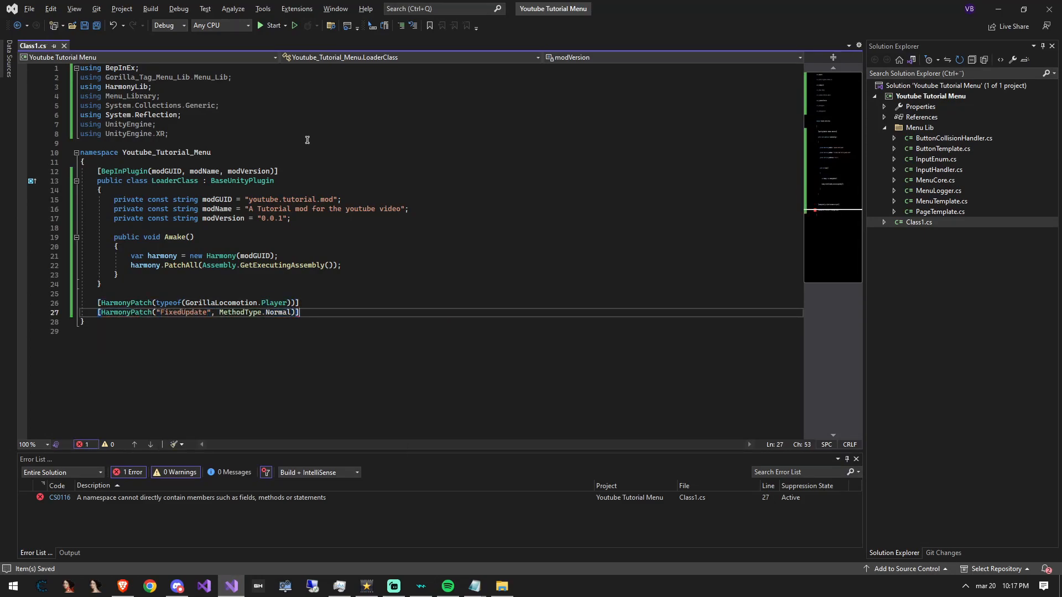
Declare public class MainClass with a static Prefix method taking the GorillaLocomotion.Player instance
type("public class MainClass")
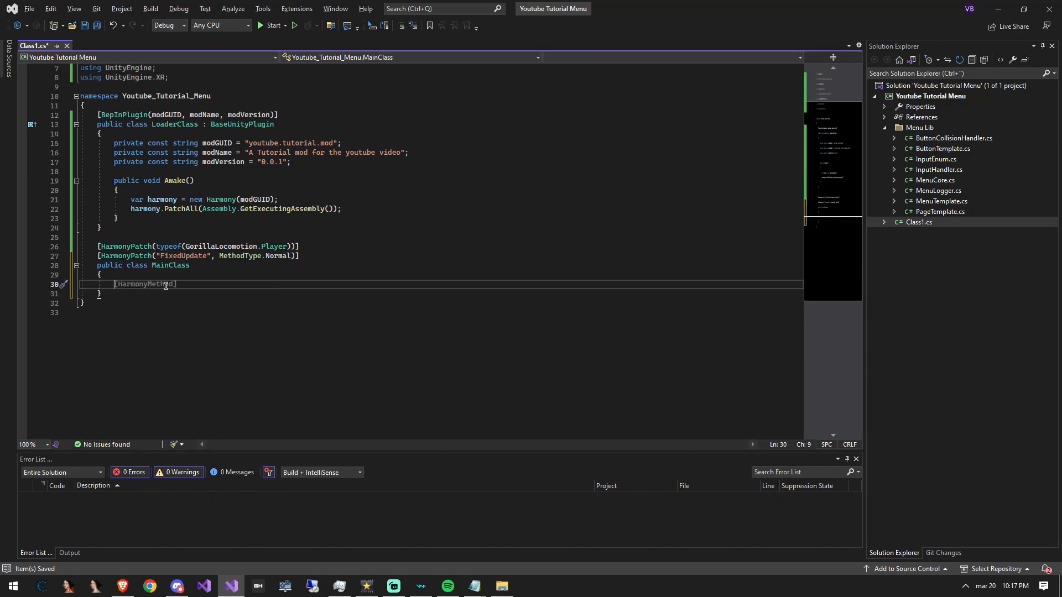
type("static void Prefix (Goril")
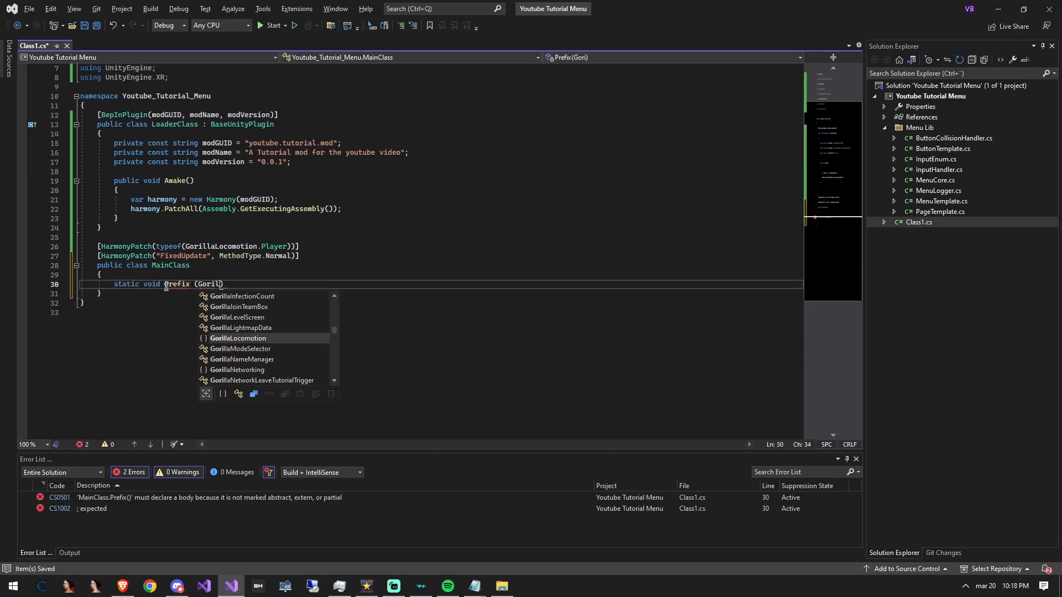
type("GorillaLocomotion.Player")
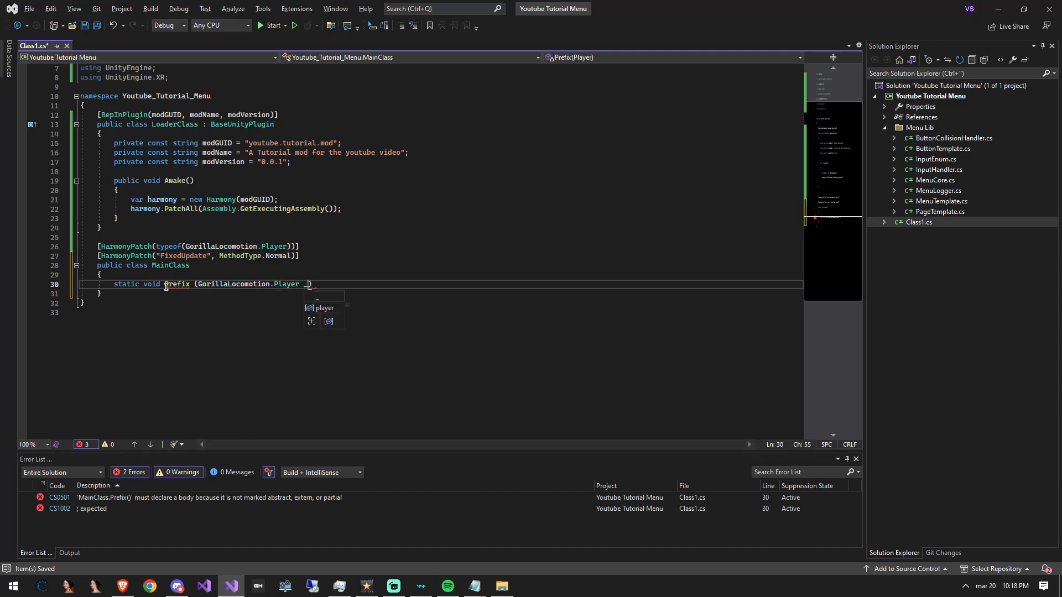
type("_instance")
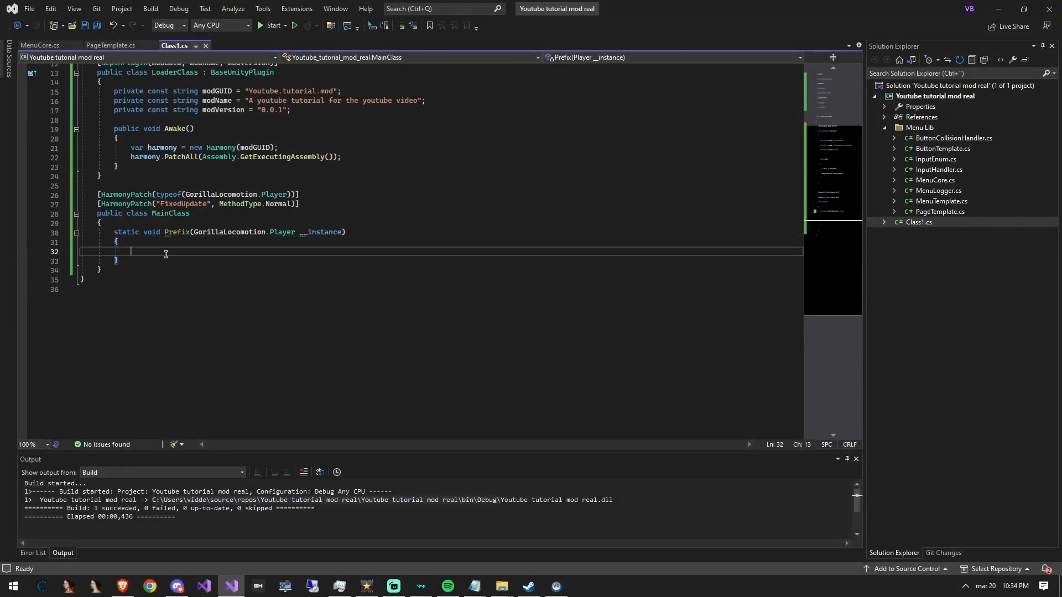
Log "HELLO FROM MENU MOD" in Prefix and rebuild the mod project
type("Debug.Log(\"HELL\"")
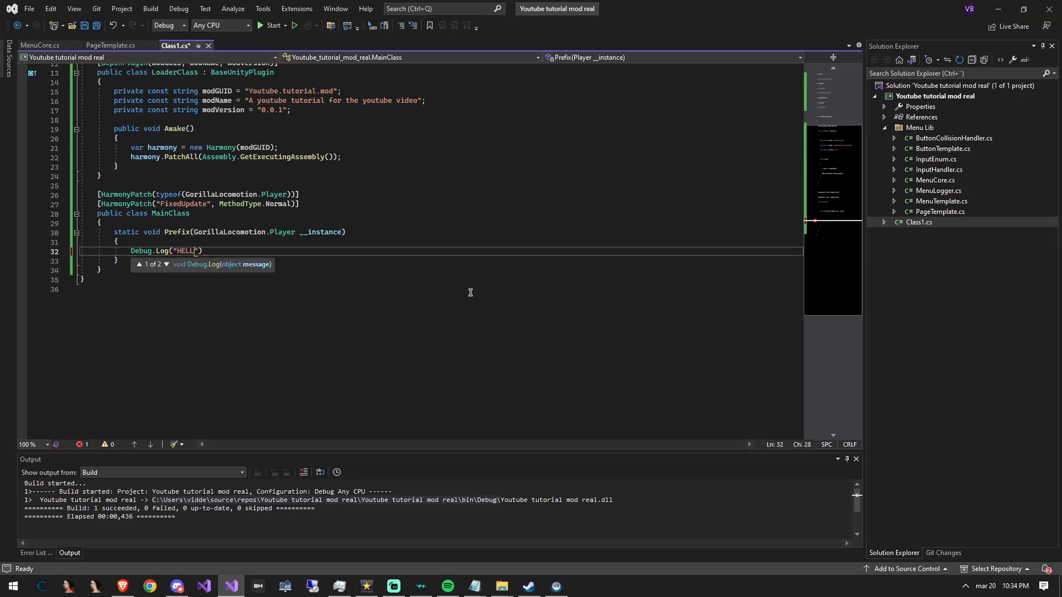
right_click(939, 96)
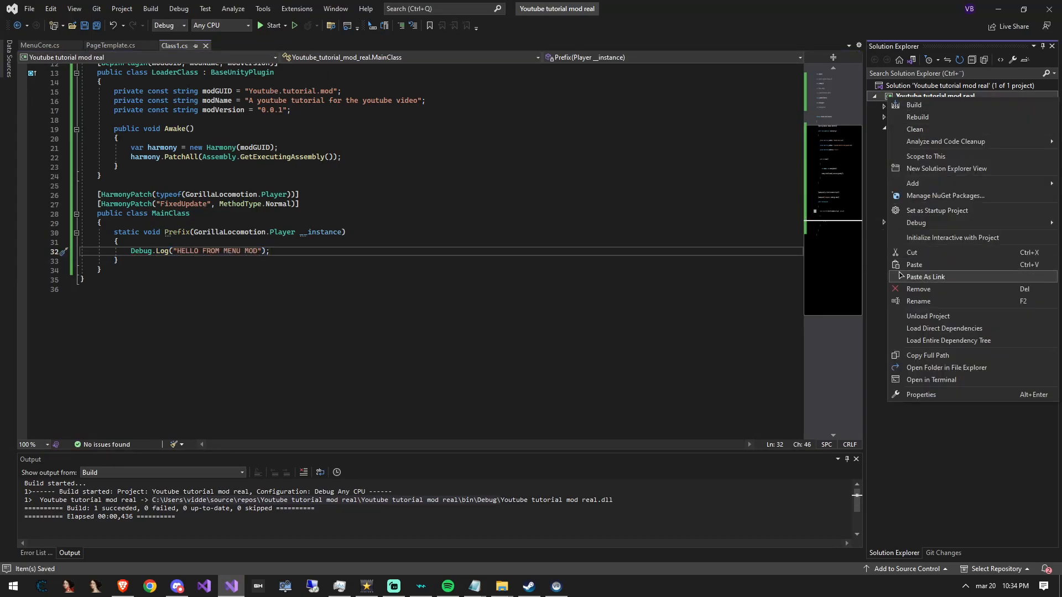
left_click(946, 368)
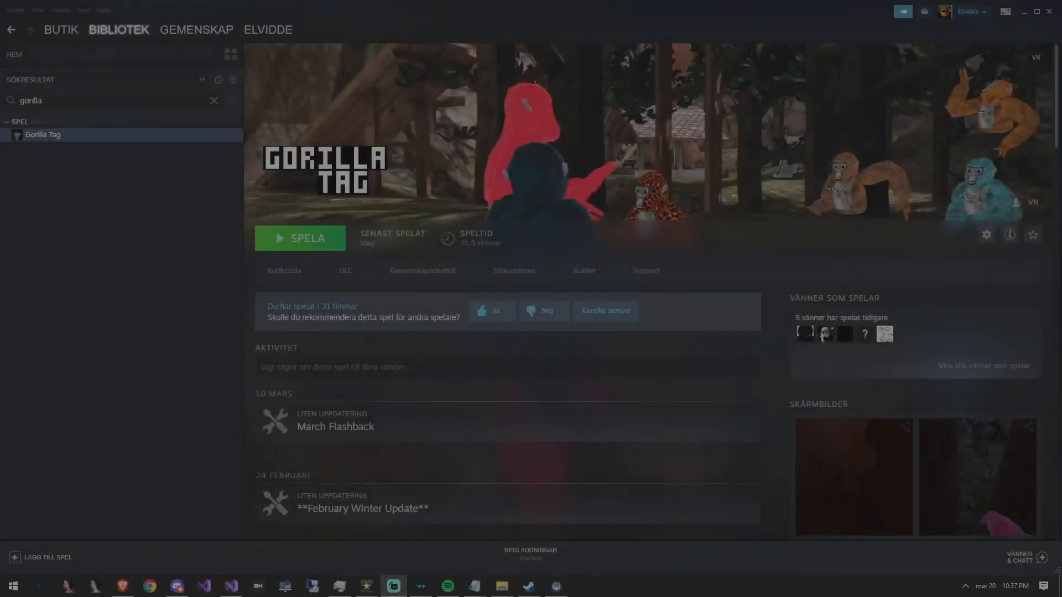
Start Gorilla Tag from its Steam library page and confirm the launch option
left_click(299, 238)
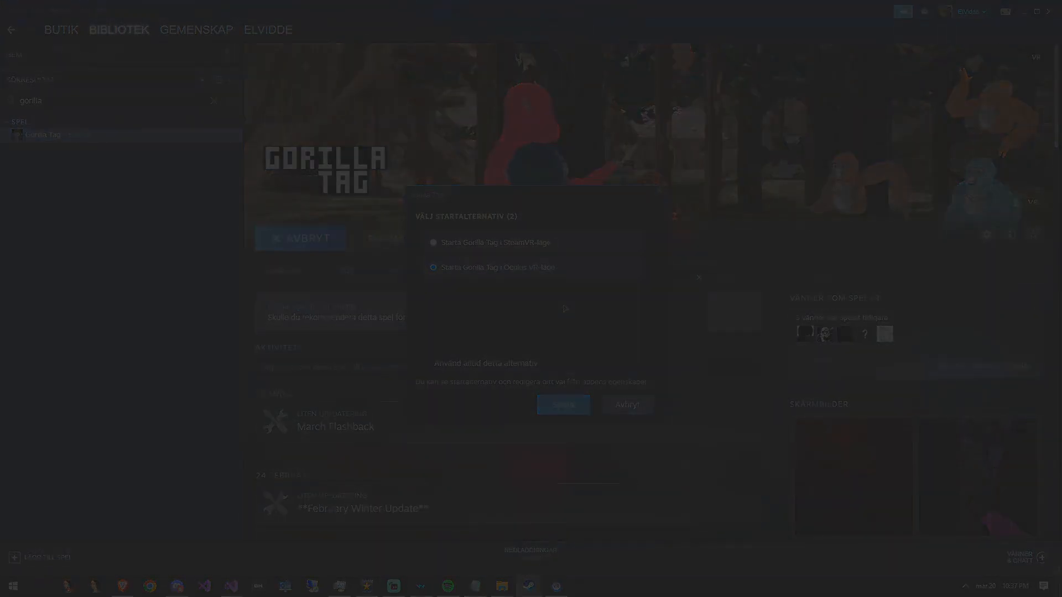
left_click(563, 404)
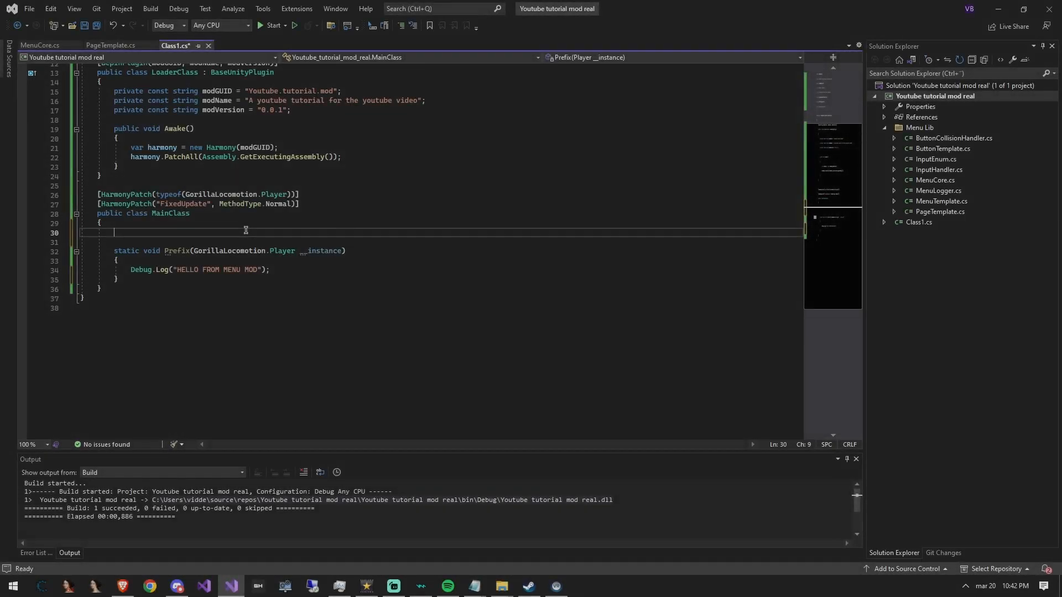
Declare public static MenuTemplate menu and public static bool init = true fields
type("public")
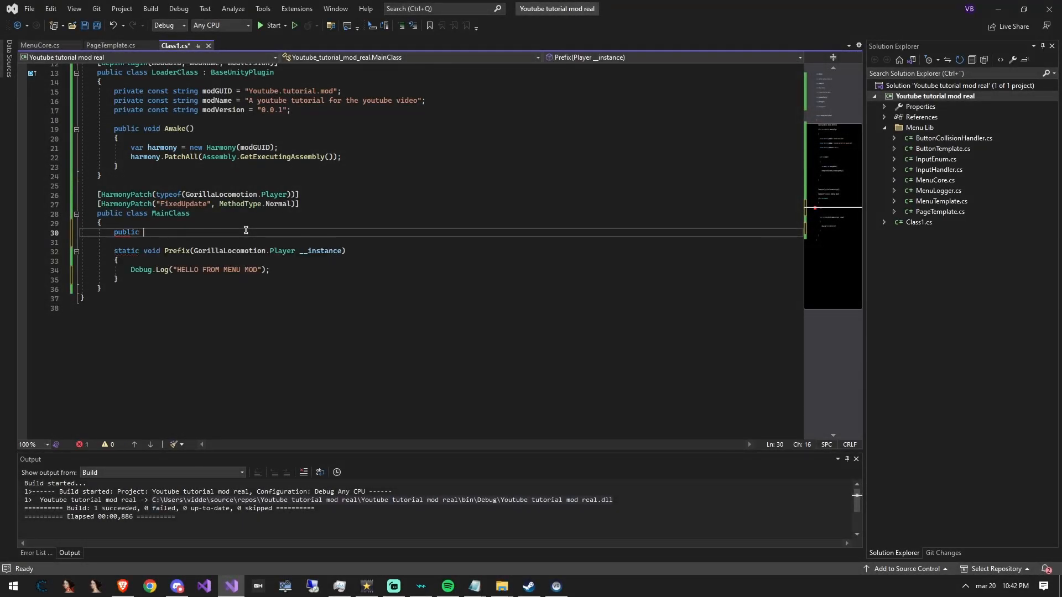
type("static MenuTemplate")
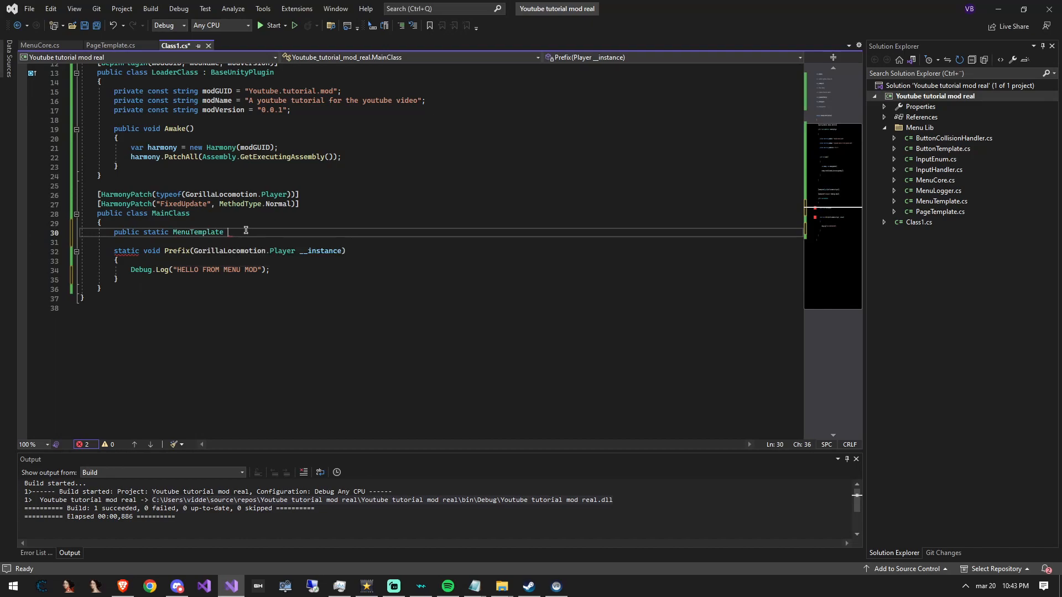
type("menu;")
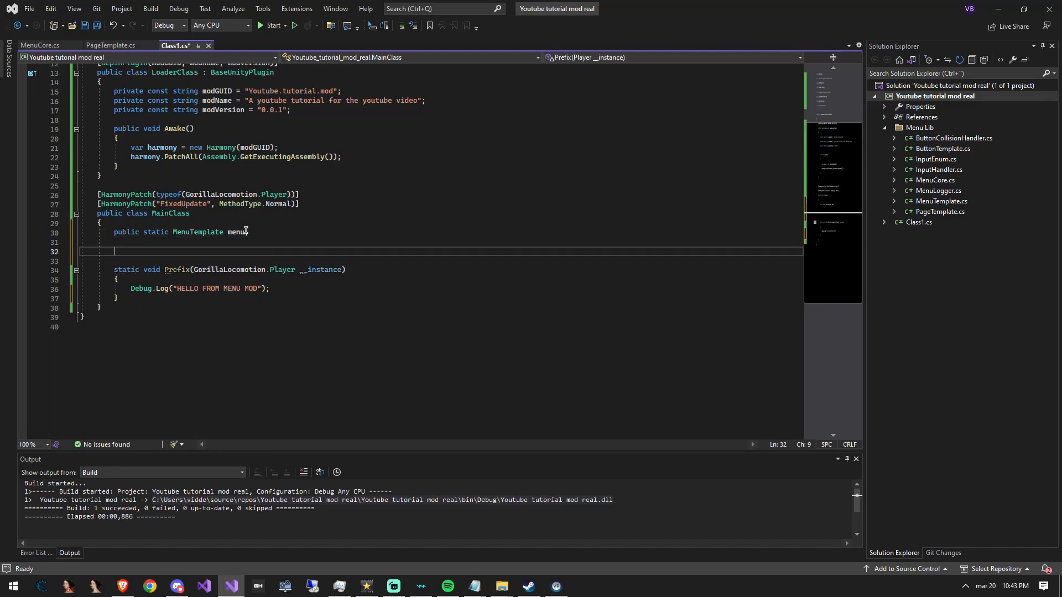
type("public static bool")
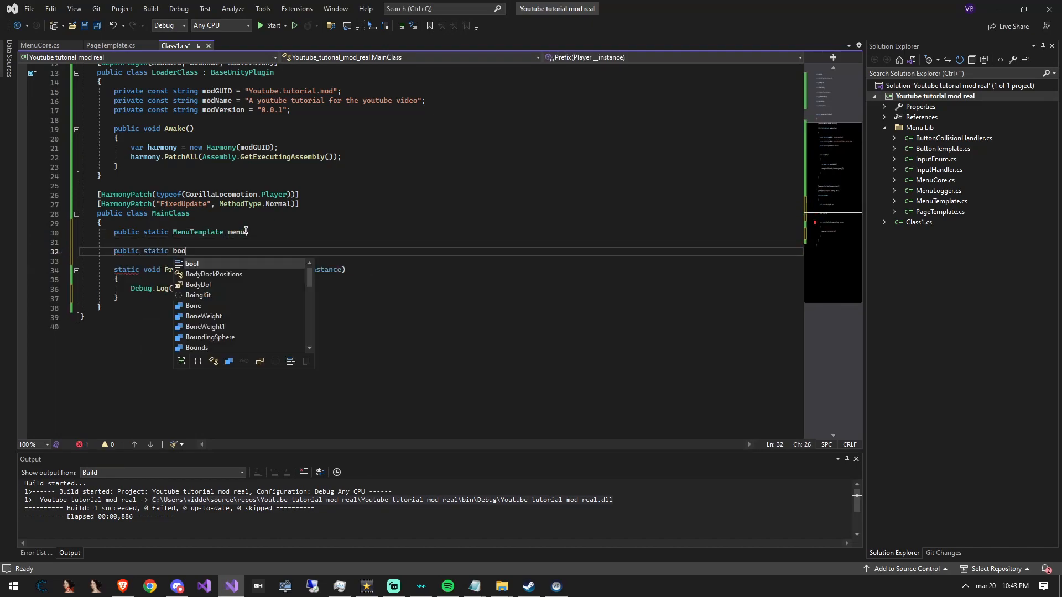
type("init = true;")
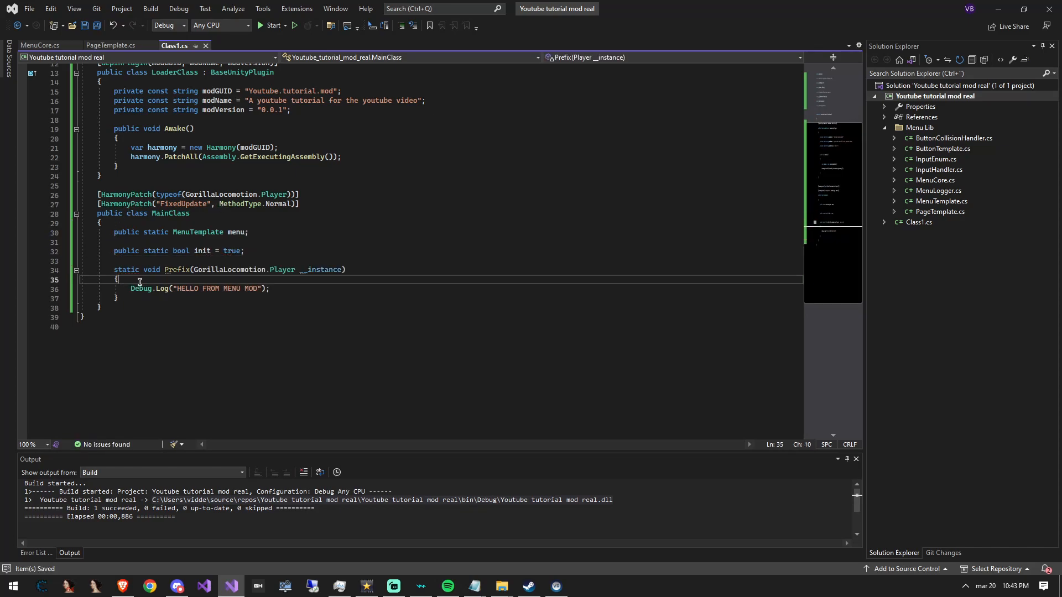
Add an if (init == true) block in Prefix with a run-once comment
key("Enter")
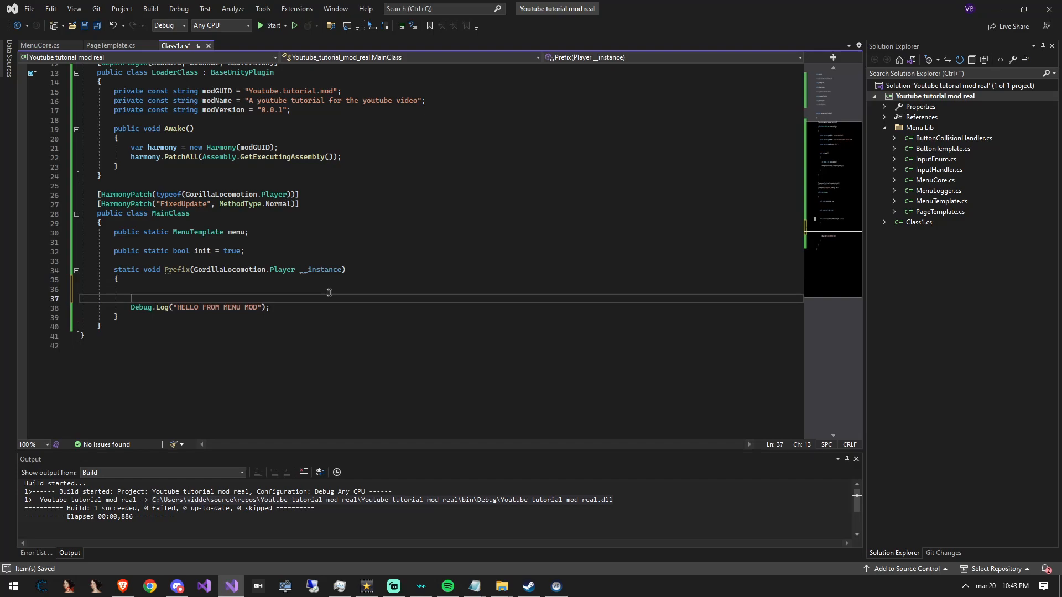
type("if (init == true)")
type("init = false;")
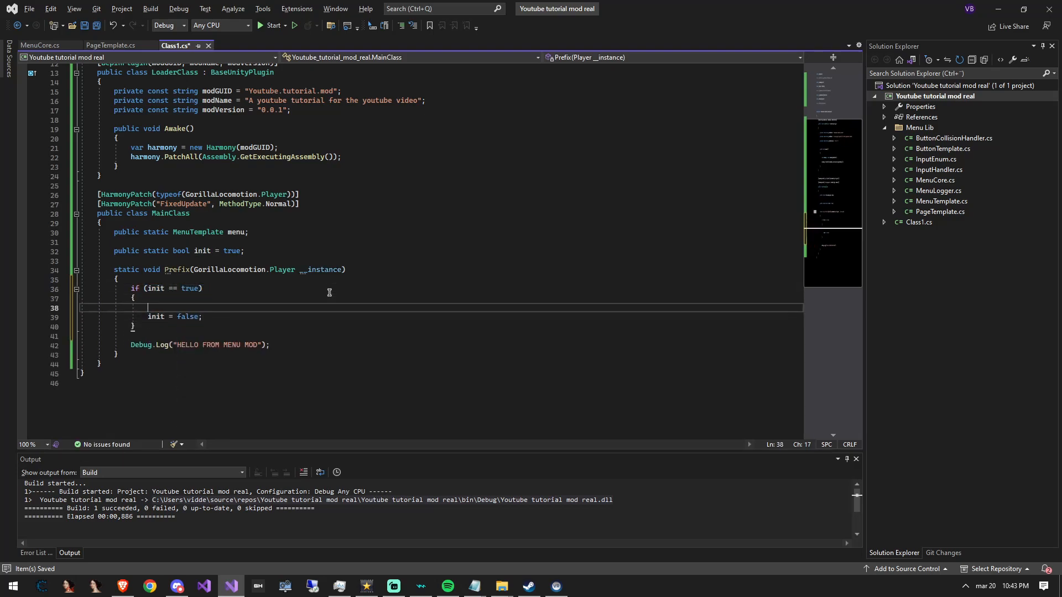
type("// Everything here will only be ran once")
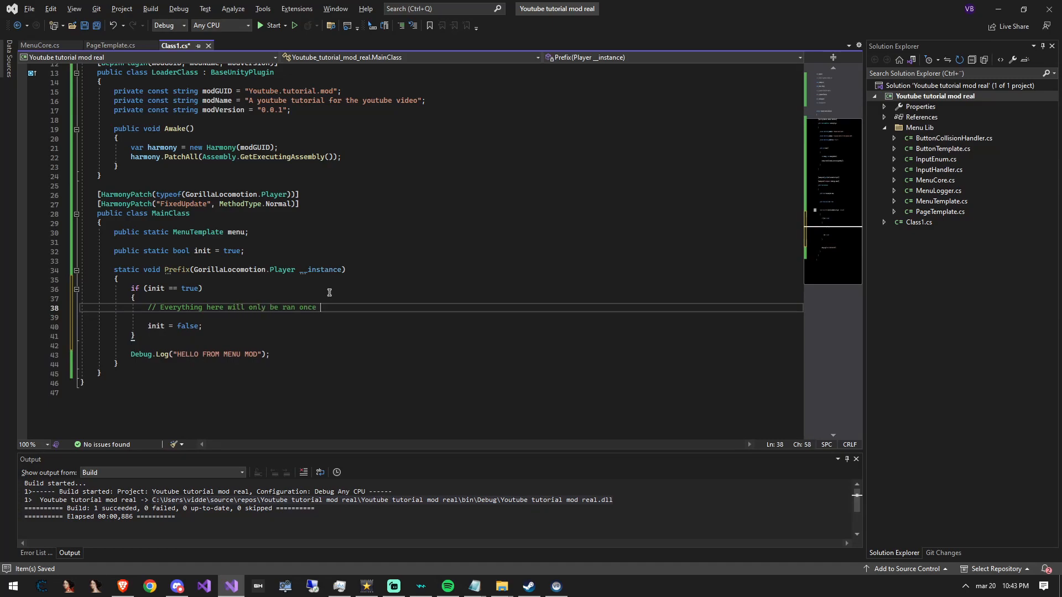
type("in the start of the game")
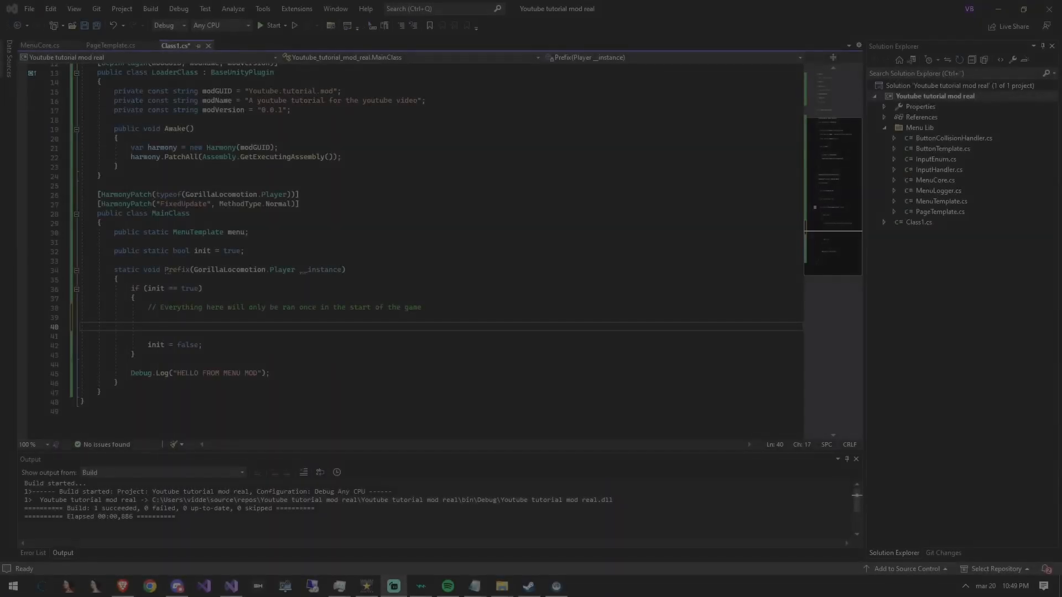
Assign menu via MenuTemplate.CreateMenu with title, Vector3(0.1f, 1f, 1f), black colour and left-hand pivot
type("mb")
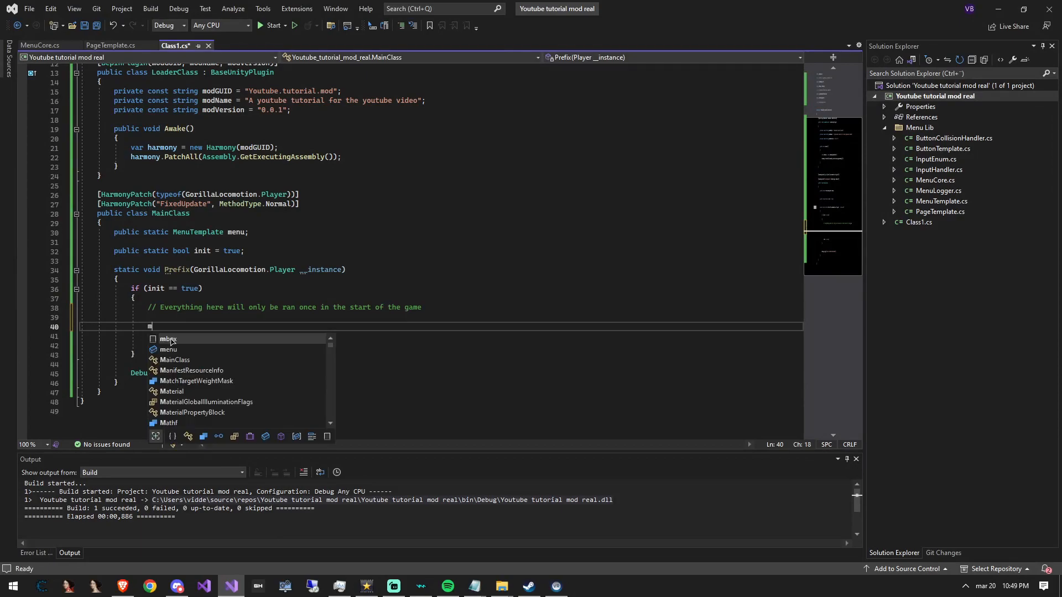
type("menu = MenuT")
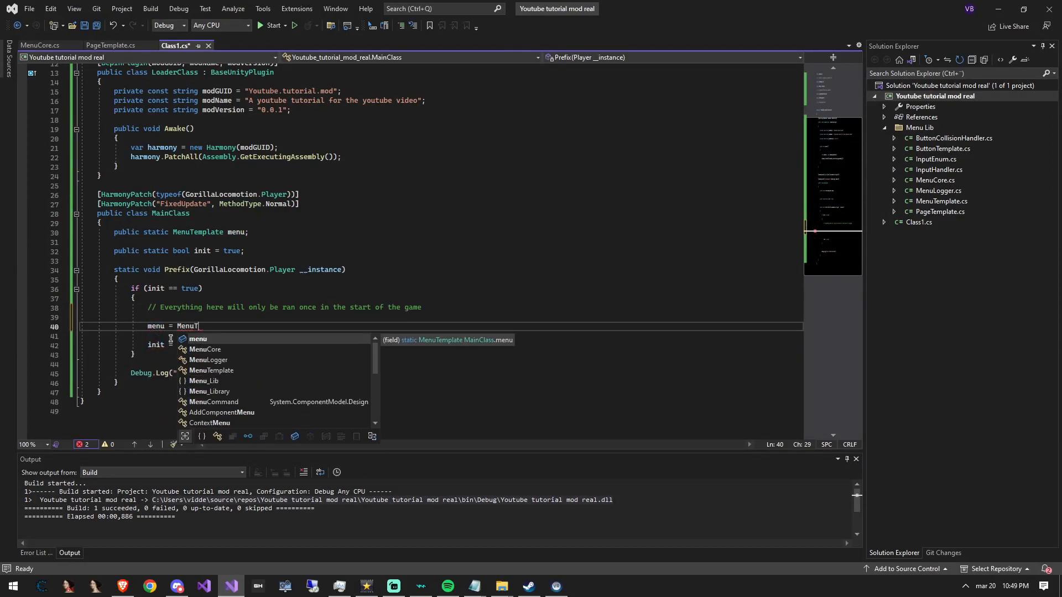
type("emplate.CreateMenu(")
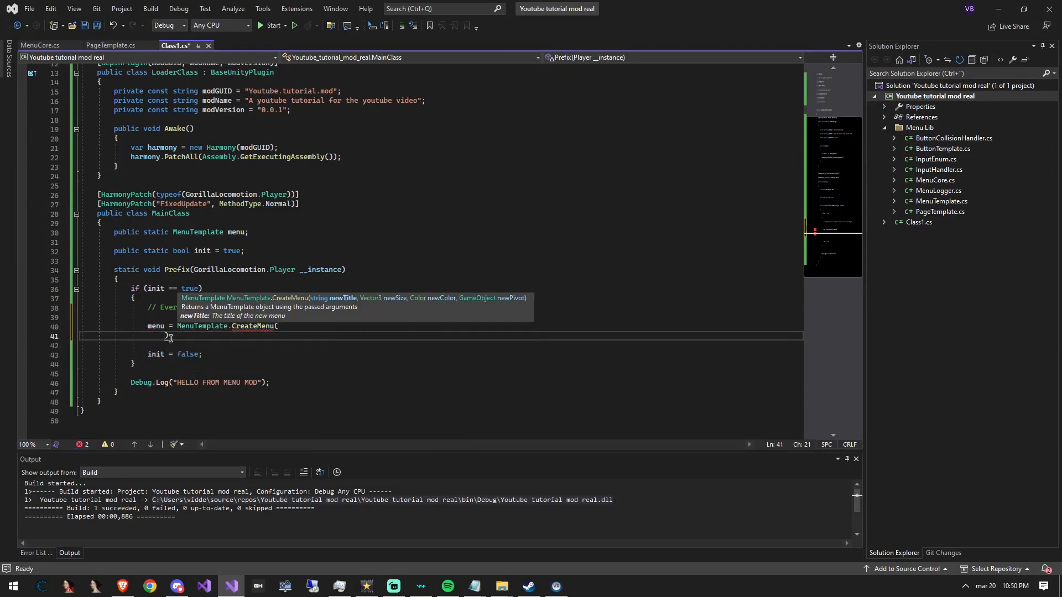
type("\"Vidde's Menu\",")
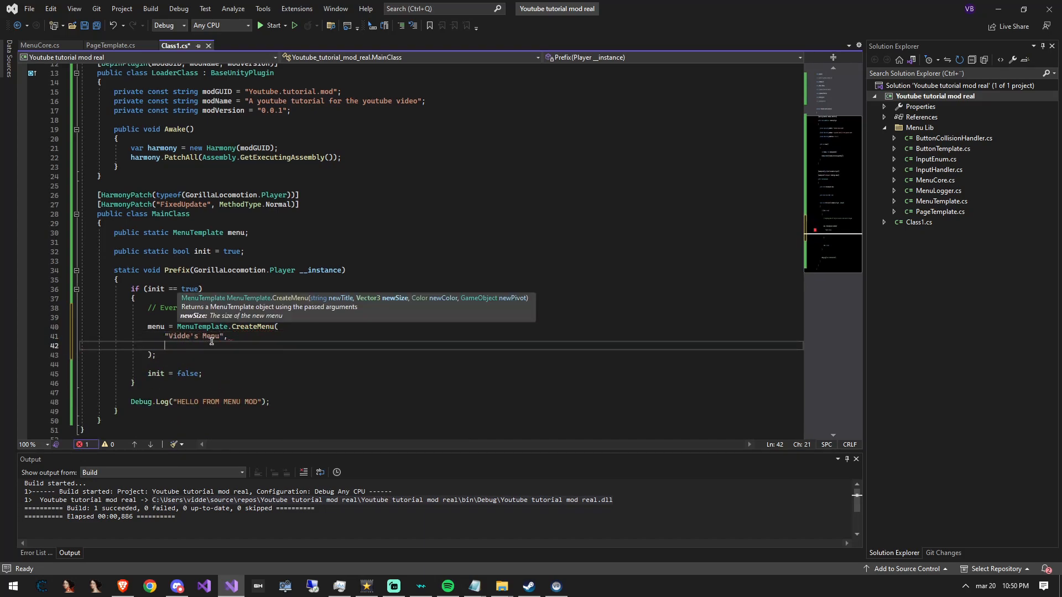
type("new Vector3(0.1f, 1f, 1f),  // Size")
type("__instance.leftHandTransform.gameObject")
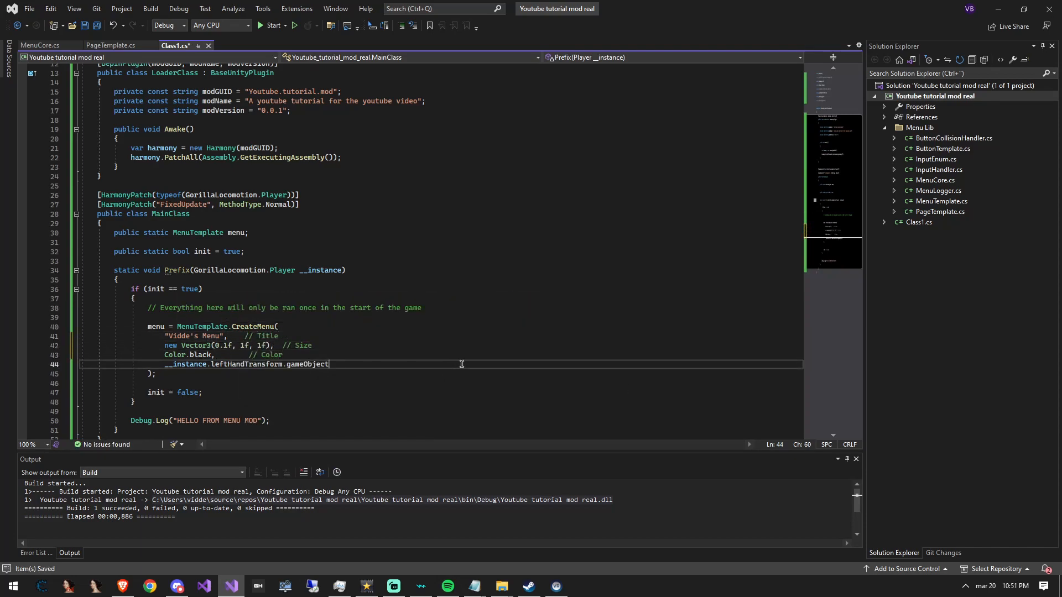
type("// Pivot point")
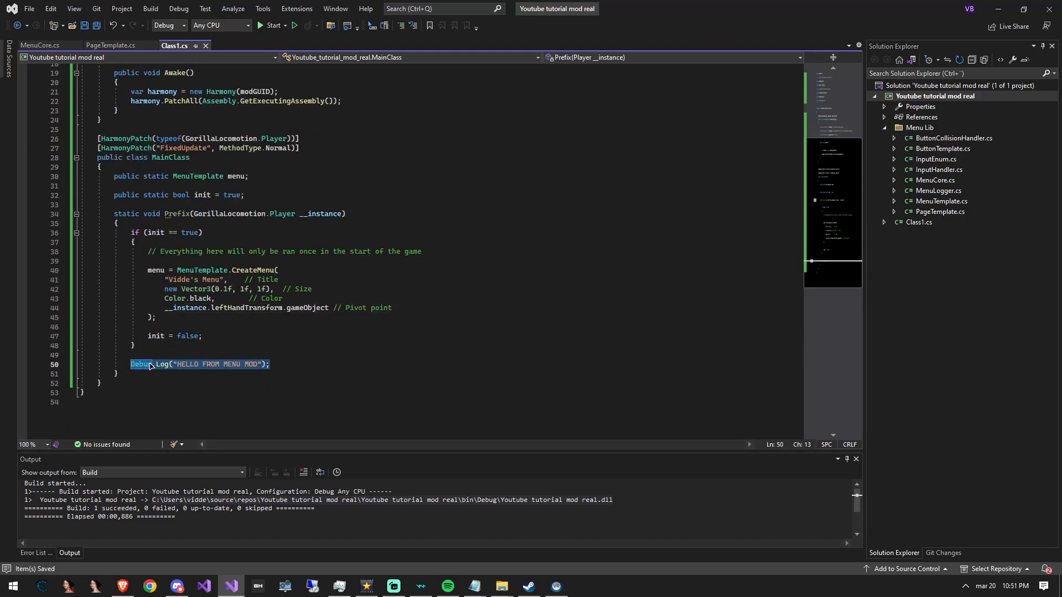
Replace the Debug.Log line with MenuCore.DrawUpdate(menu, ...) using the left hand game object
type("Menu")
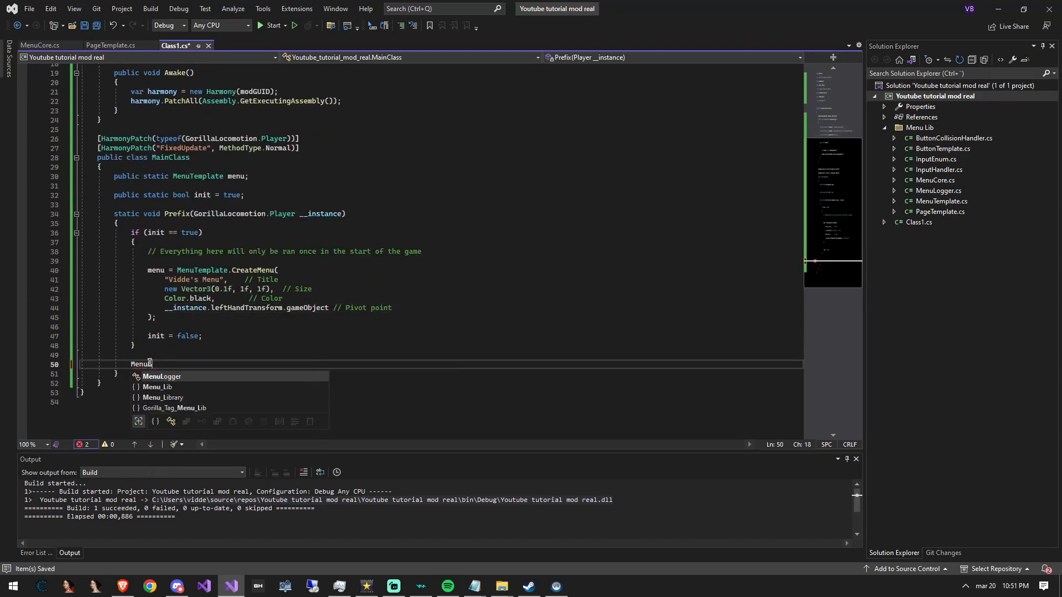
type("Core.")
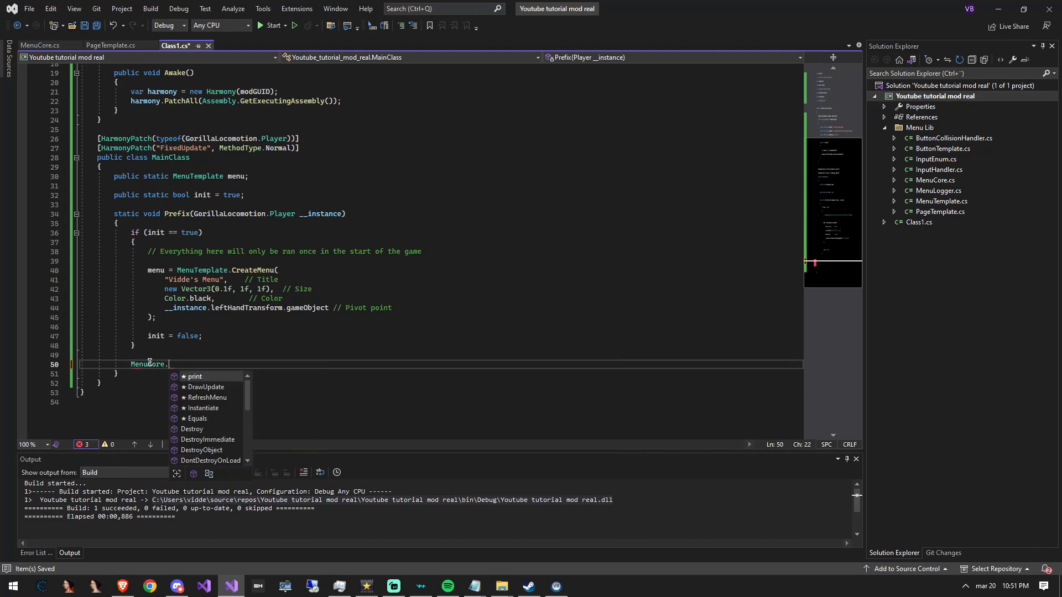
type("DrawUpdate(menu")
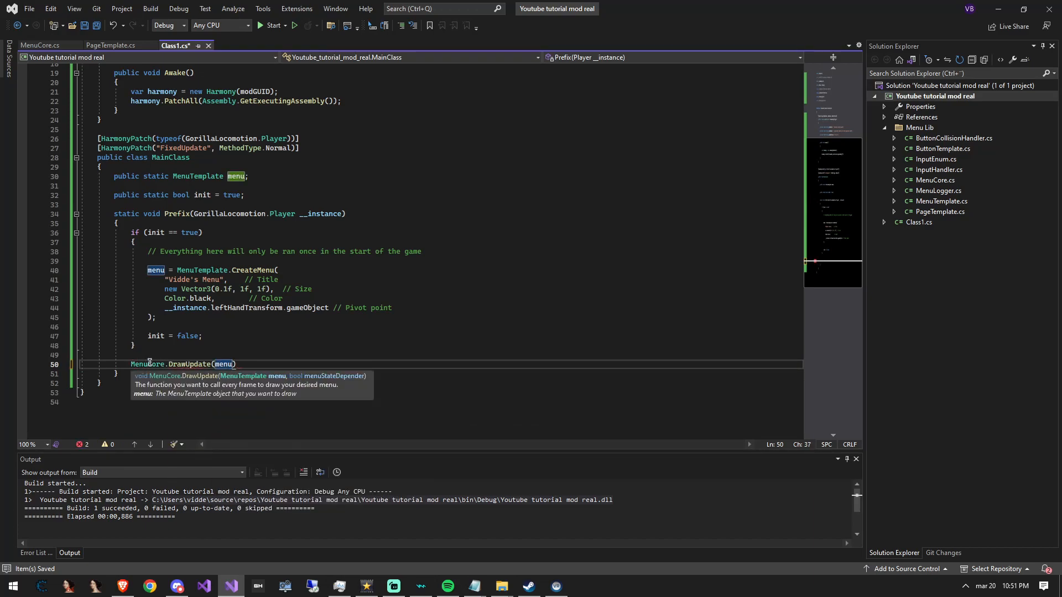
type(", __instance.leftHandTransform.gameObject")
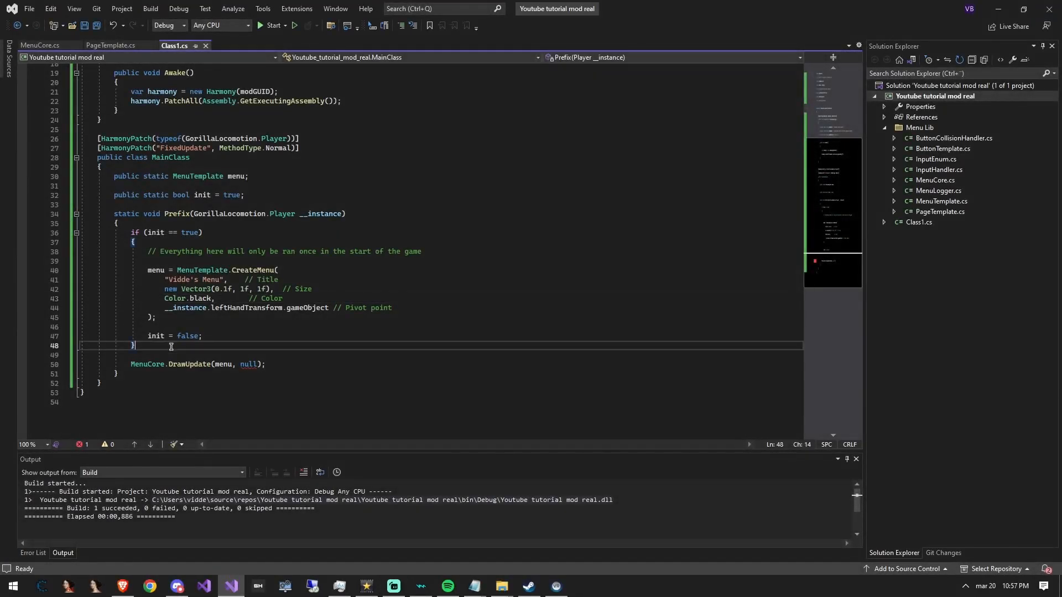
Pass an InputEnum's left-grip state to DrawUpdate, then open the BepInEx plugins folder
type("Menu")
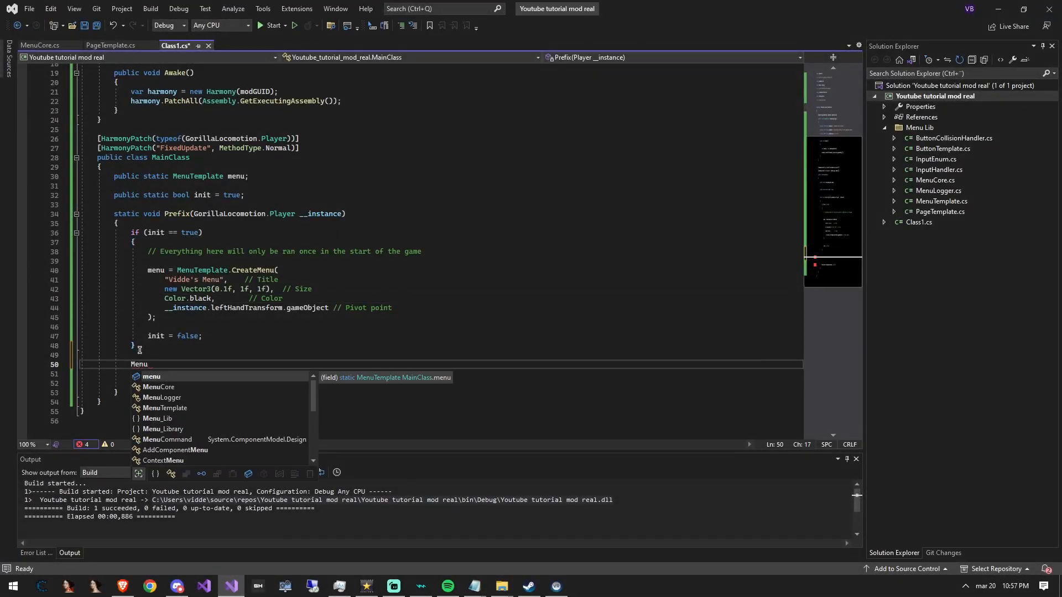
type("Menu_Lib.Input.InputEnum input = Menu_Lib.Input.InputHandler.GetControllerInput();")
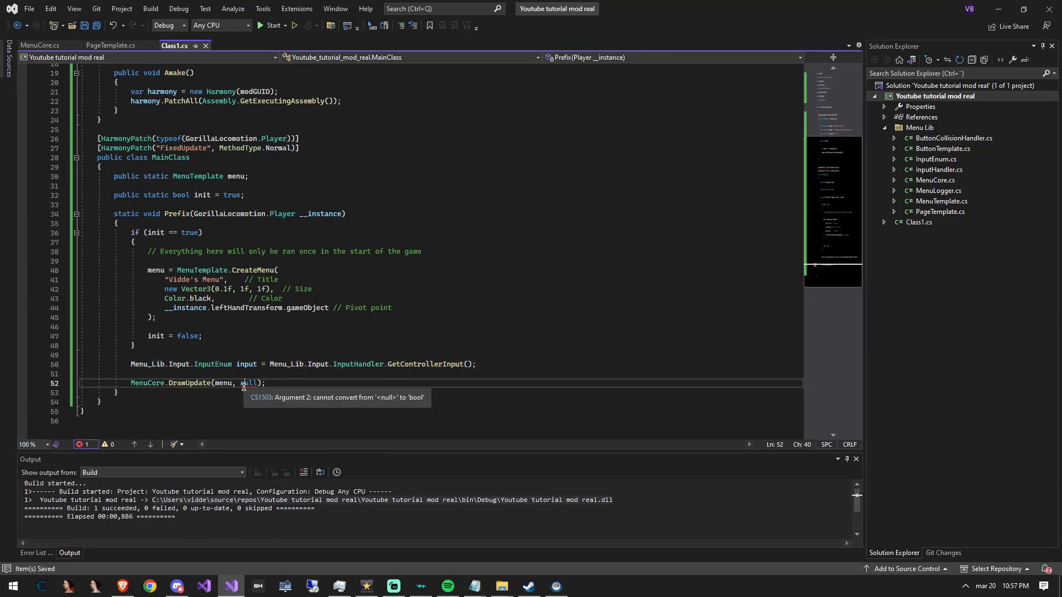
type("input.isHoldingLeftGrip")
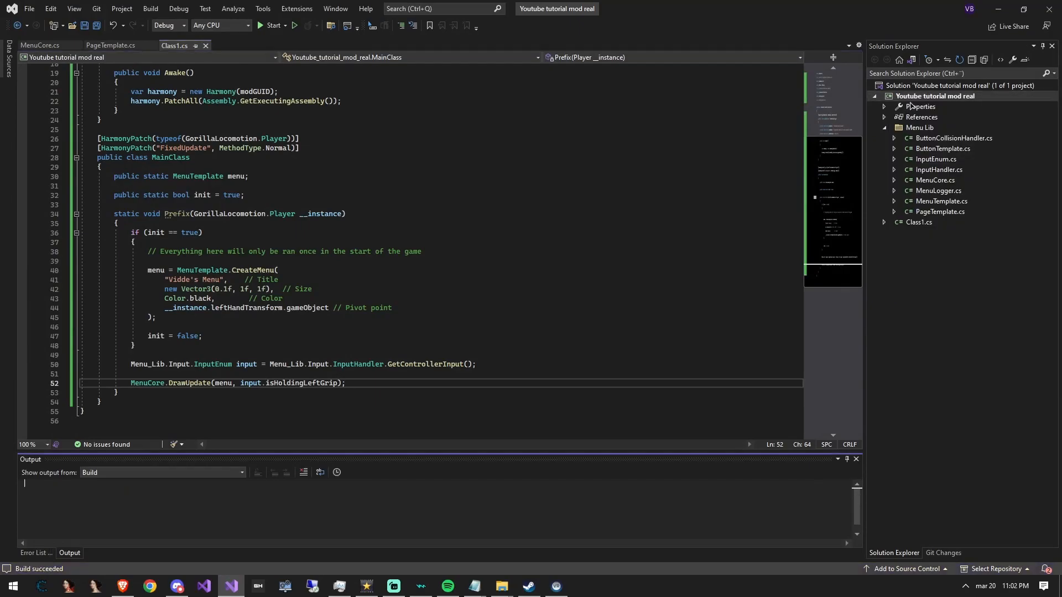
left_click(500, 585)
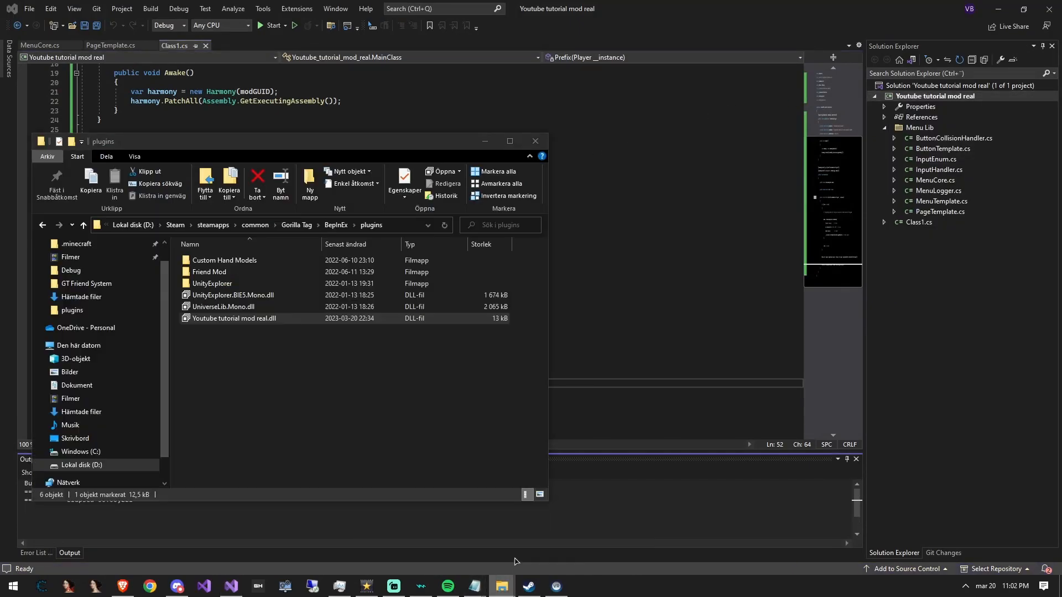